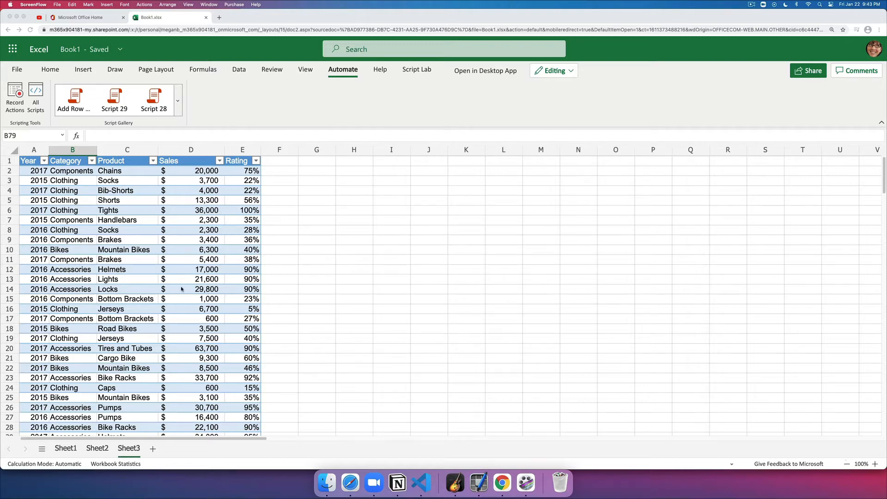
Step: Scroll through Sheet3 and select the first empty cell below the table
scroll("down", 3)
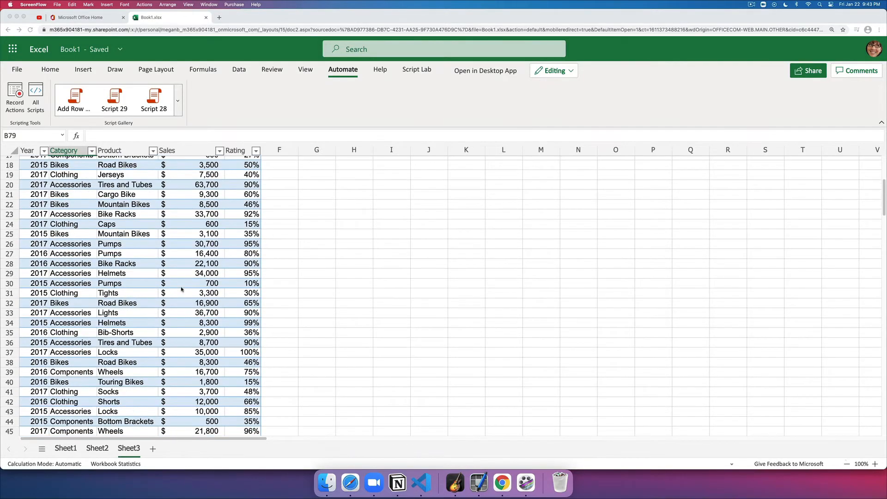
scroll("down", 3)
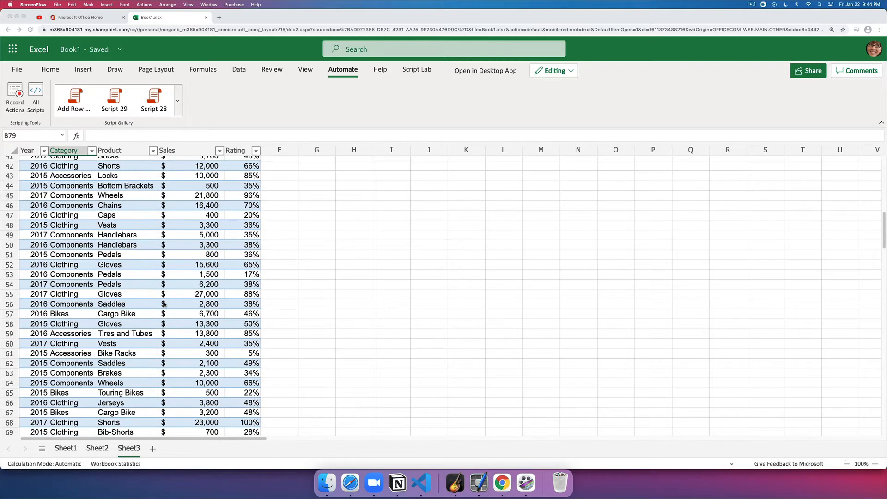
scroll("up", 3)
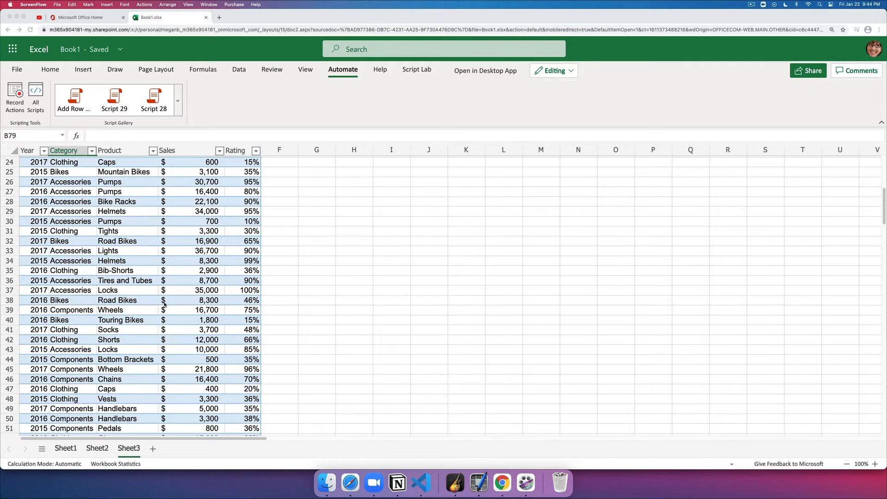
scroll("down", 3)
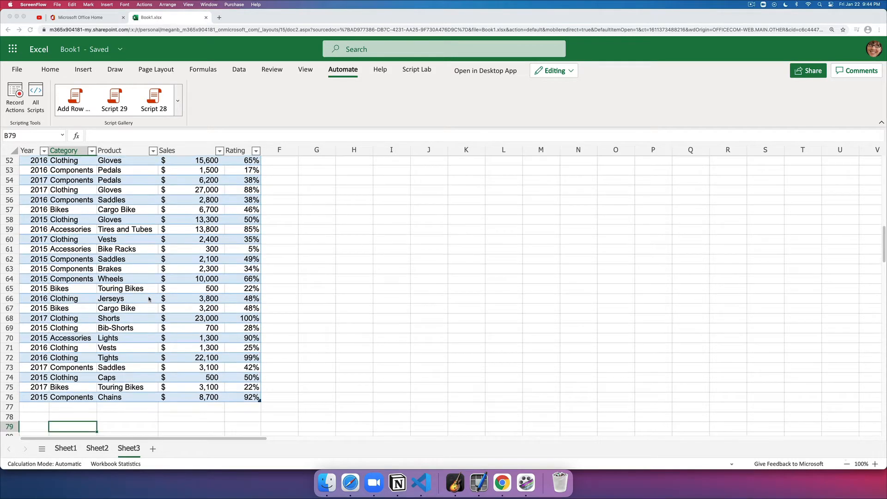
scroll("down", 3)
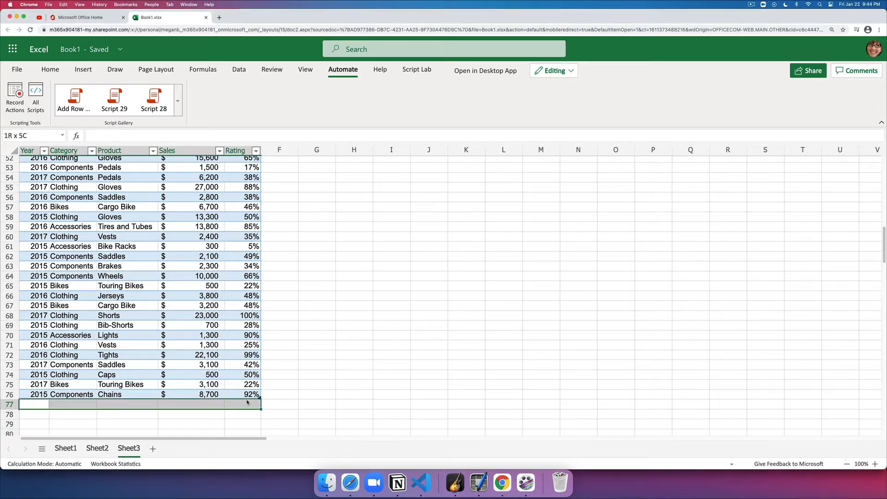
left_click(26, 404)
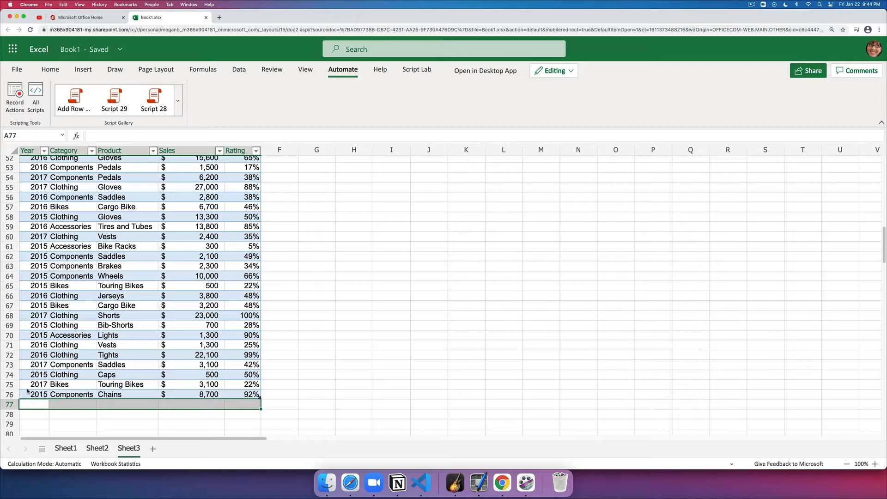
mouse_move(156, 370)
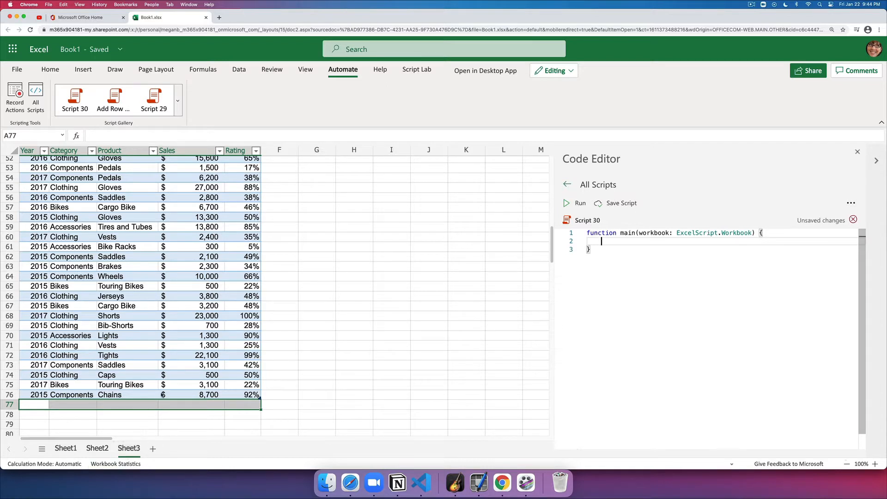
mouse_move(559, 270)
type("const")
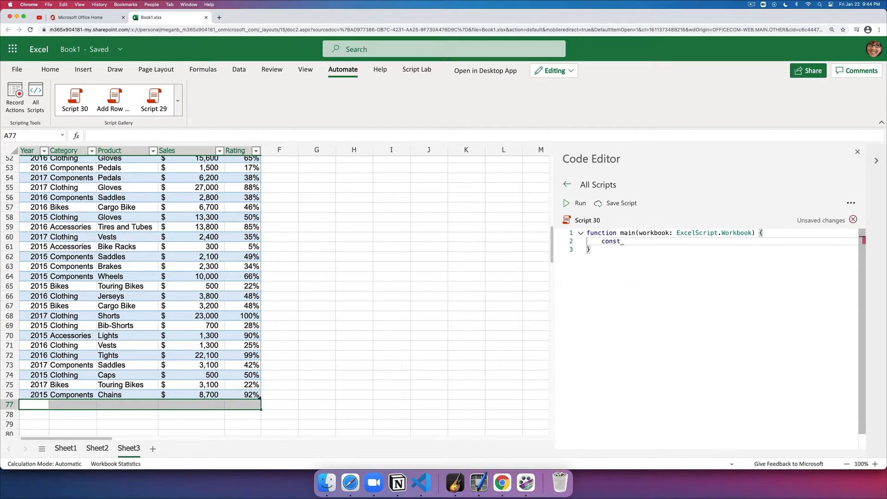
Step: Write const sheet = workbook.getWorksheet('Sheet3'); as the first line of main
type("sheet =")
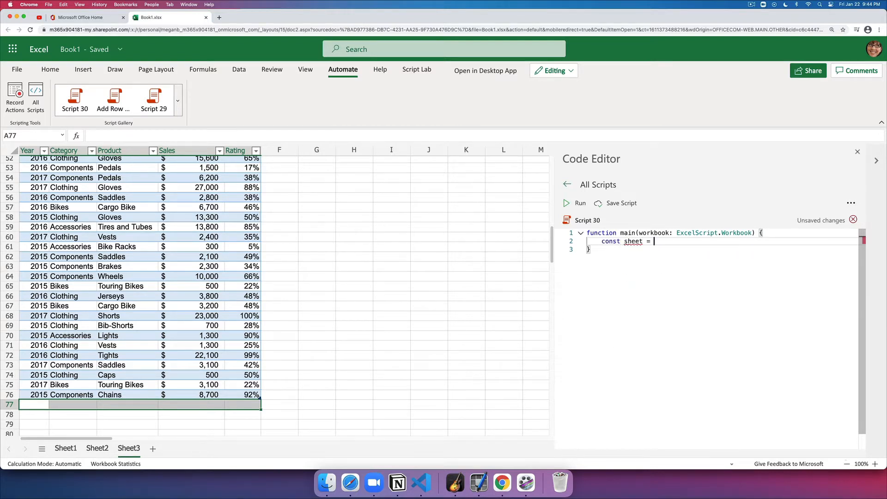
type("workbook.")
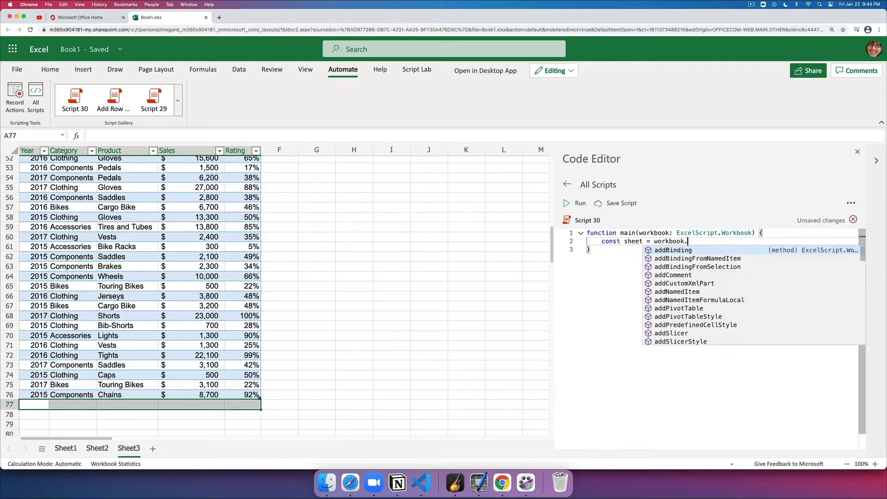
type("getWorksheet('")
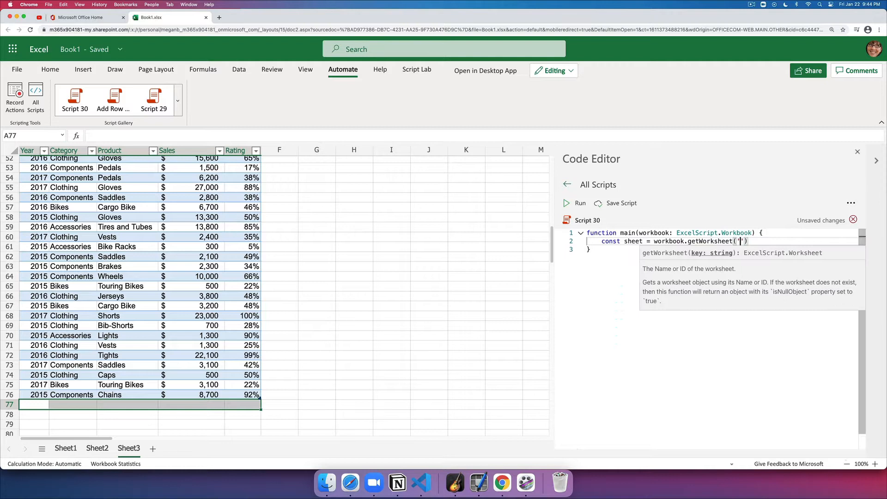
type("Sheet3")
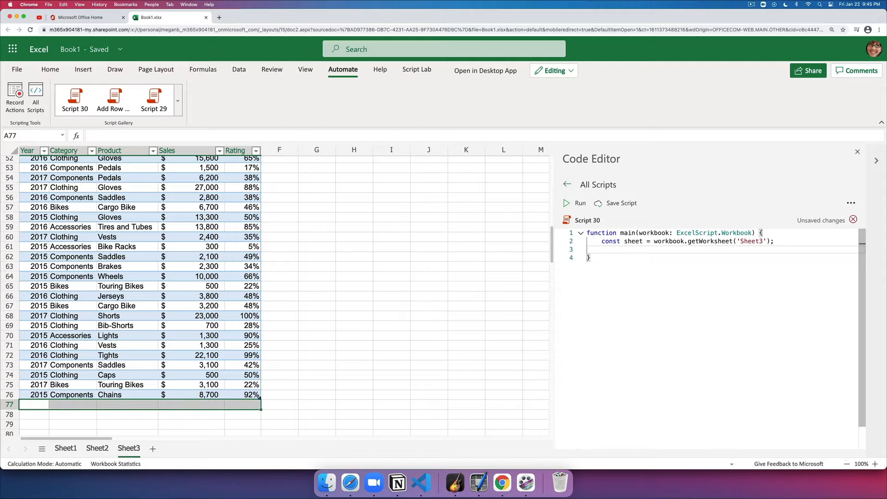
Step: Add const data = ['2016', 'Bikes', 'Seats', '1500', .05]; on a new line
type("c")
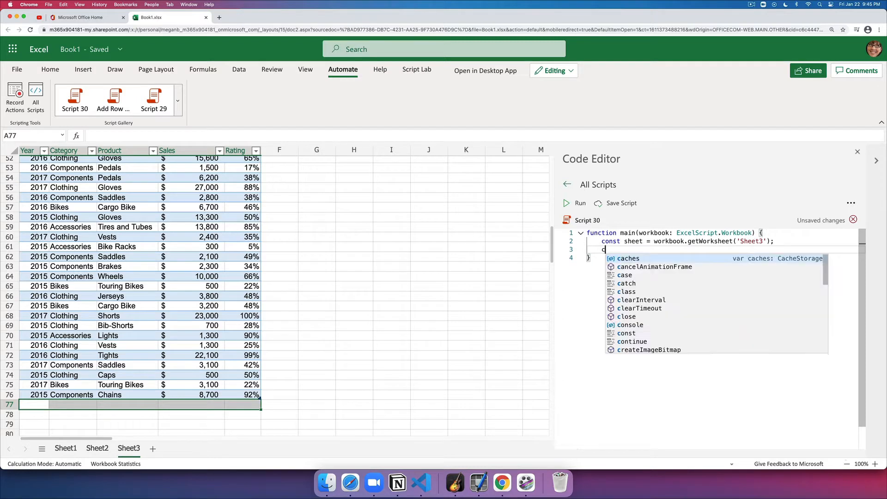
type("onst")
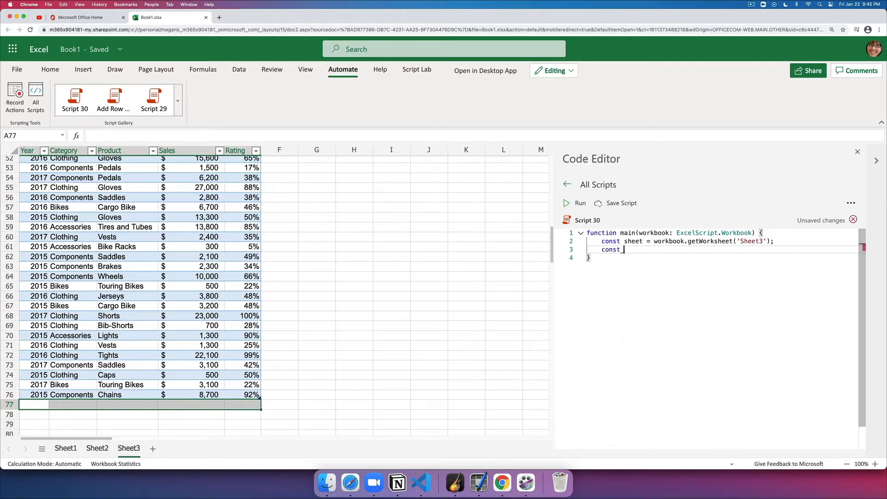
type("_data")
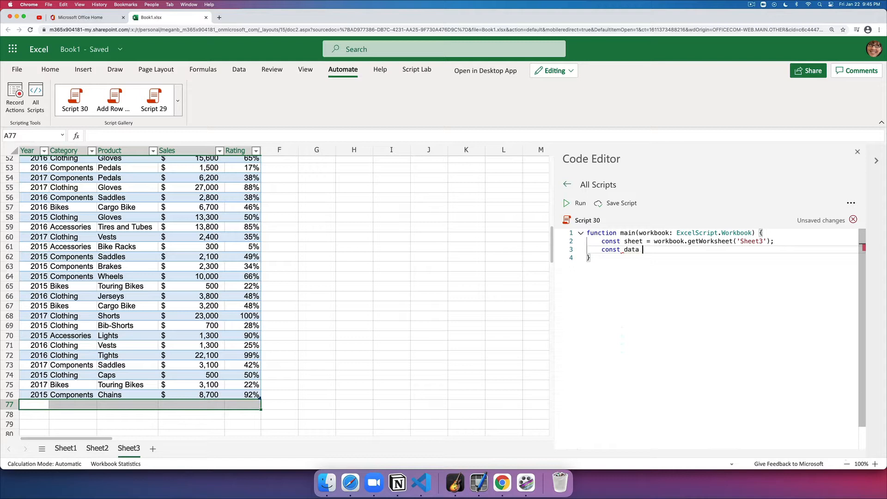
type("= []")
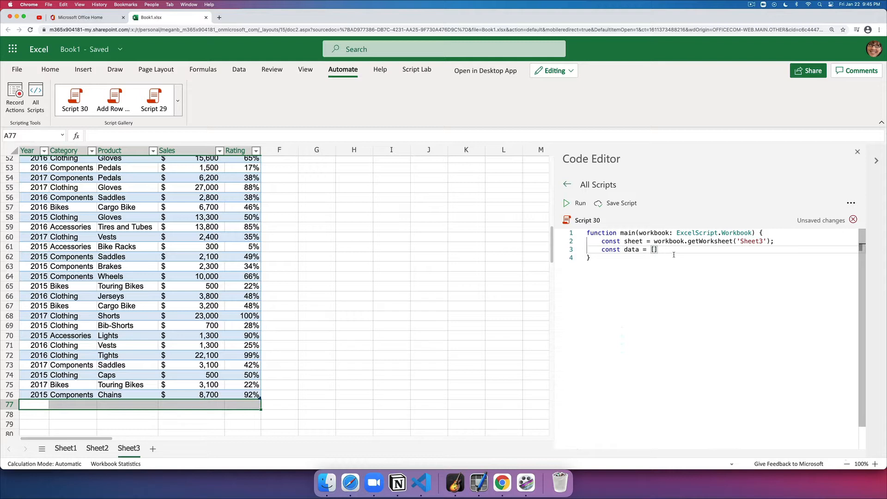
type("'2016'")
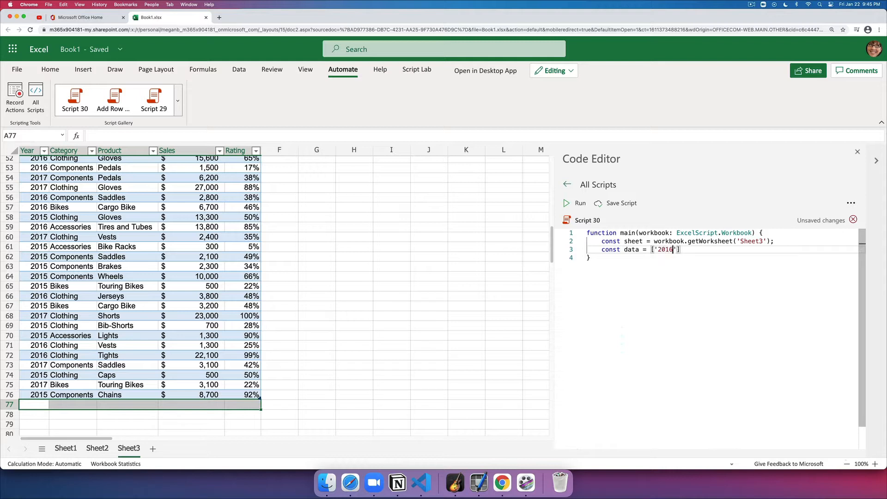
type(", 'Bikes',")
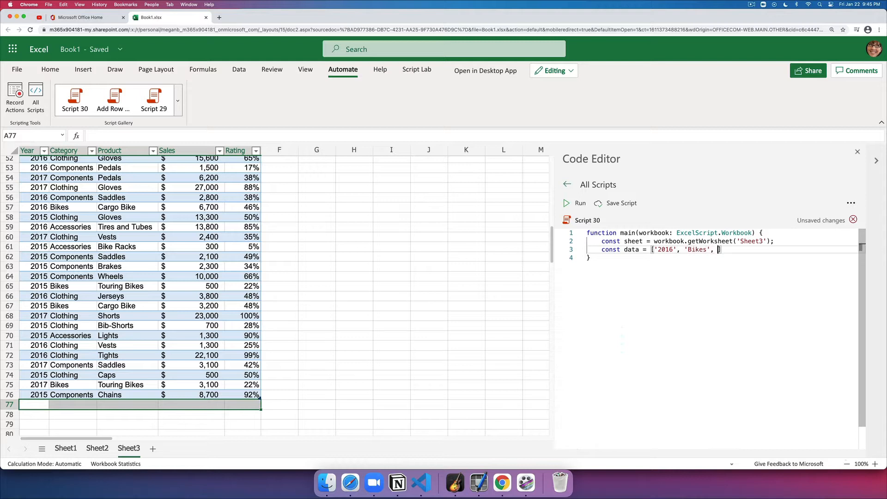
type("Seats'")
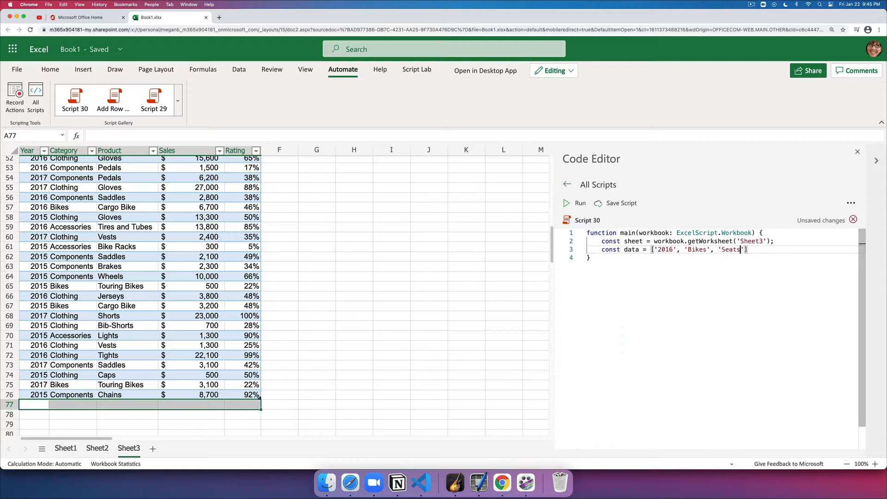
type(",")
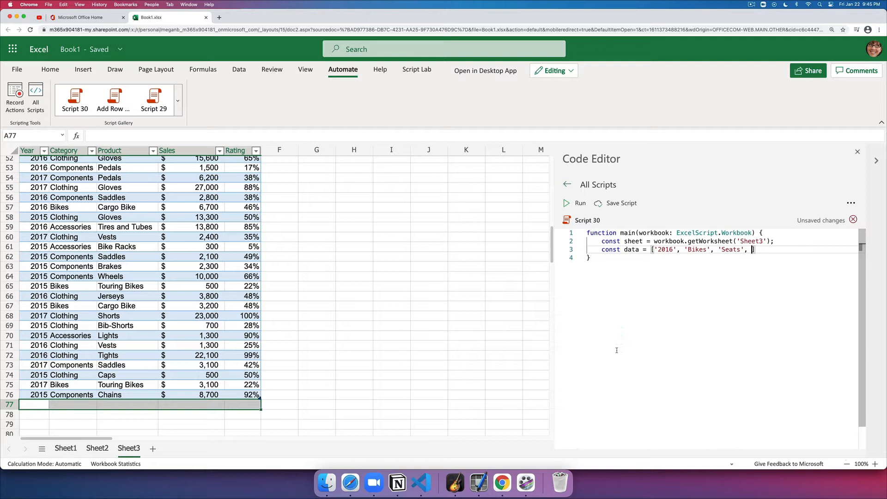
type("1500'")
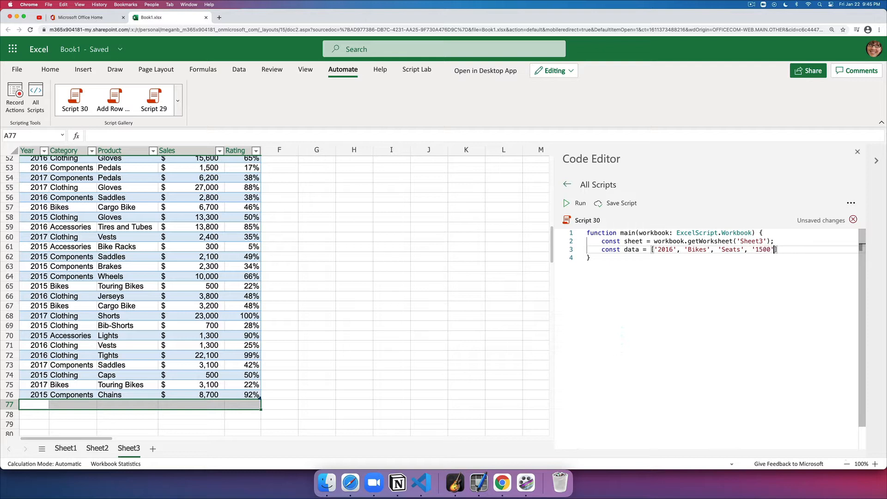
type(",")
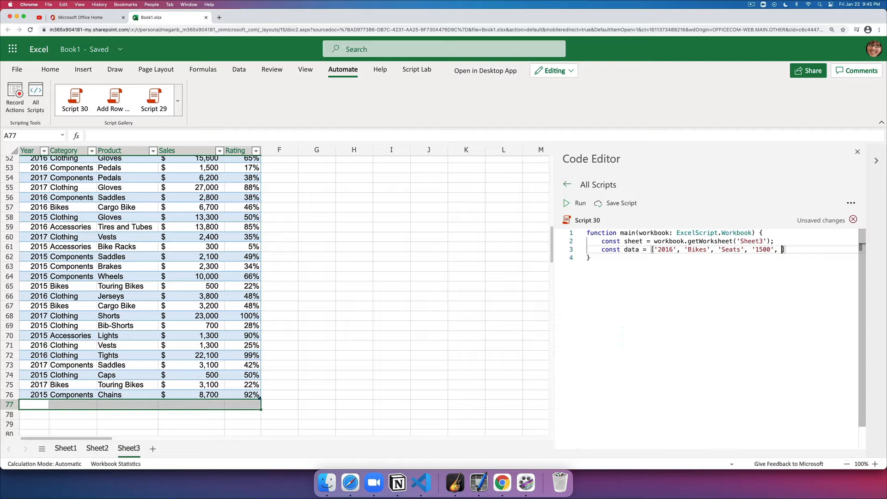
type(".05]")
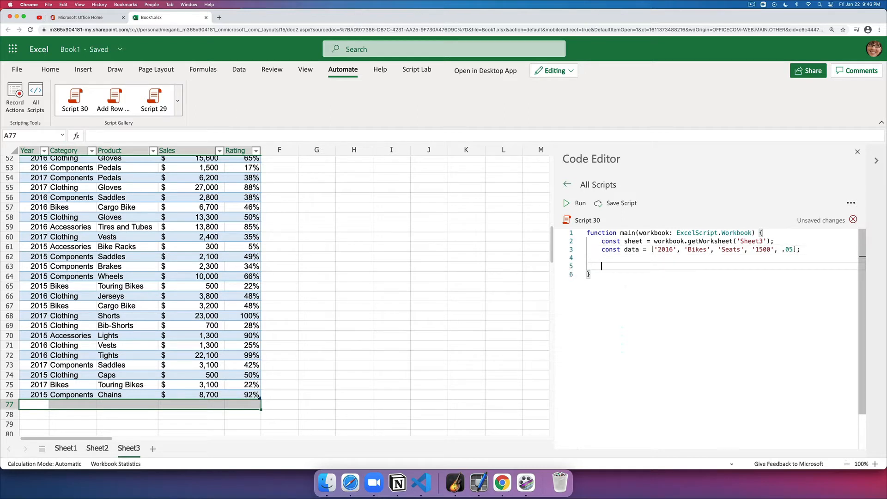
mouse_move(49, 454)
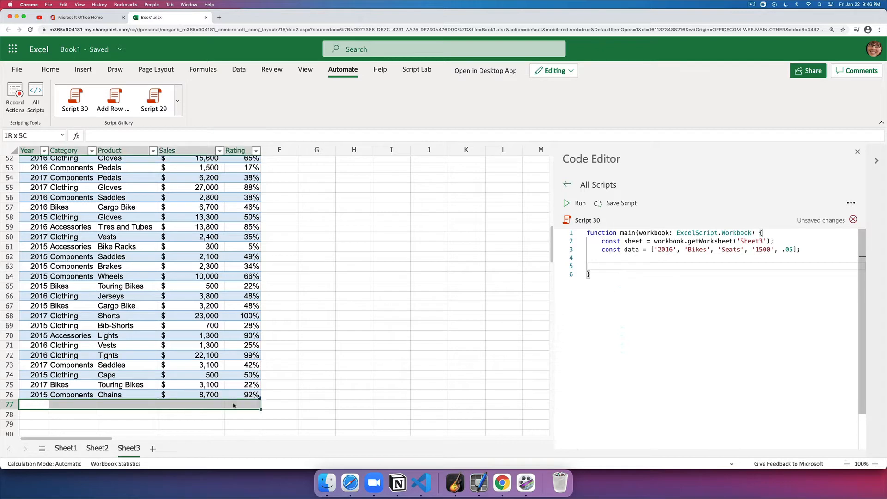
left_click(20, 403)
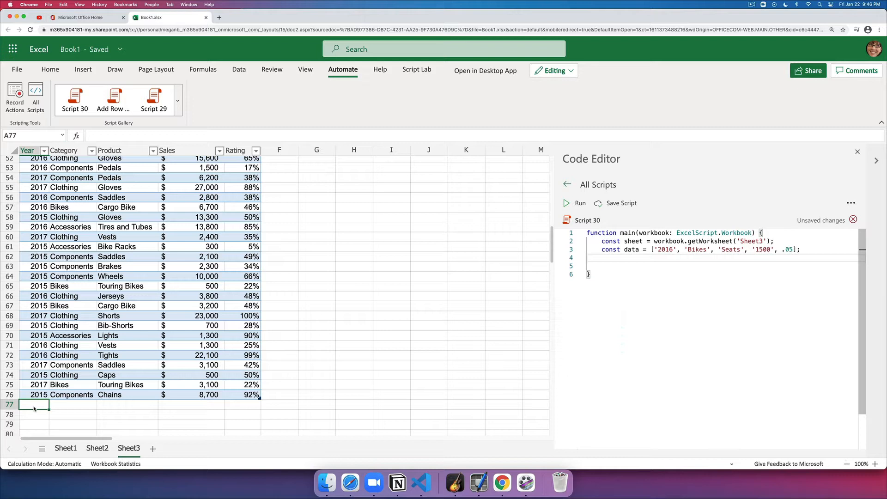
left_click_drag(34, 405, 255, 405)
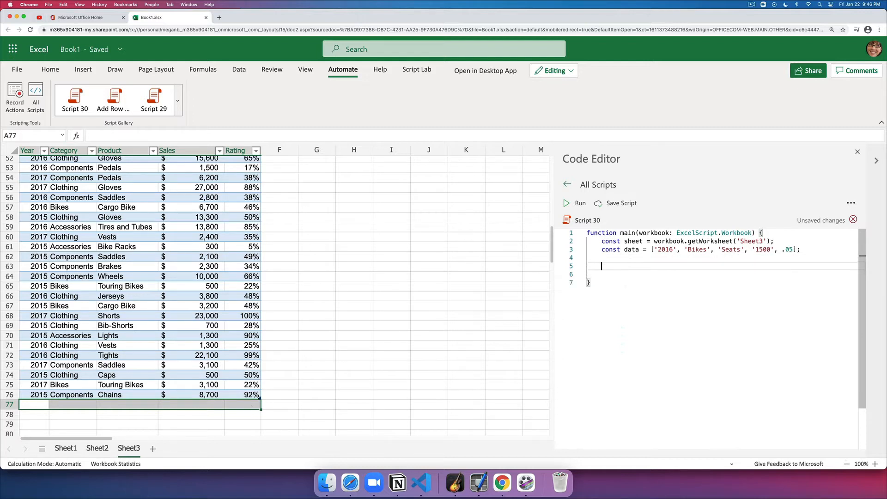
Step: Define const usedRange = sheet.getUsedRange(); in the script
type("co")
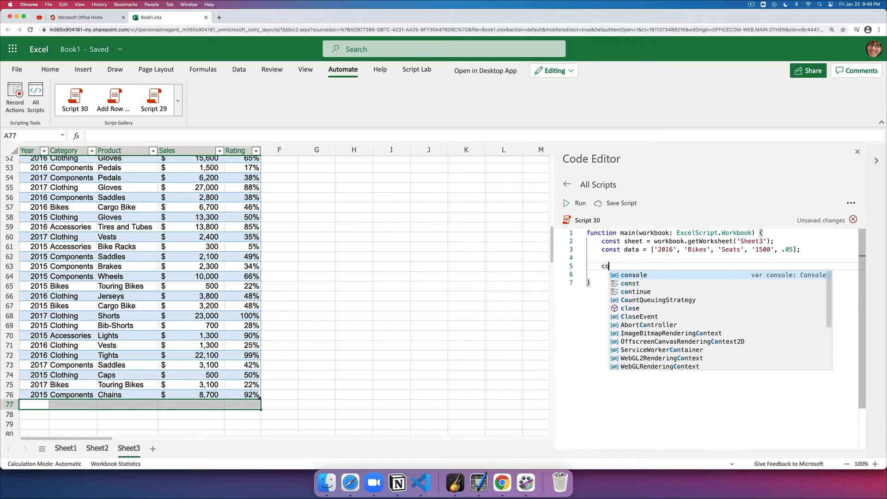
type("const usedRange =")
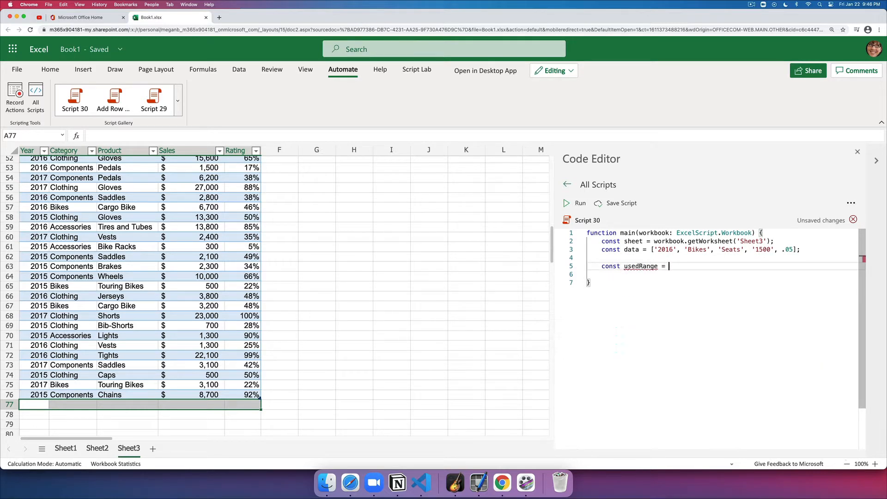
type("sheet")
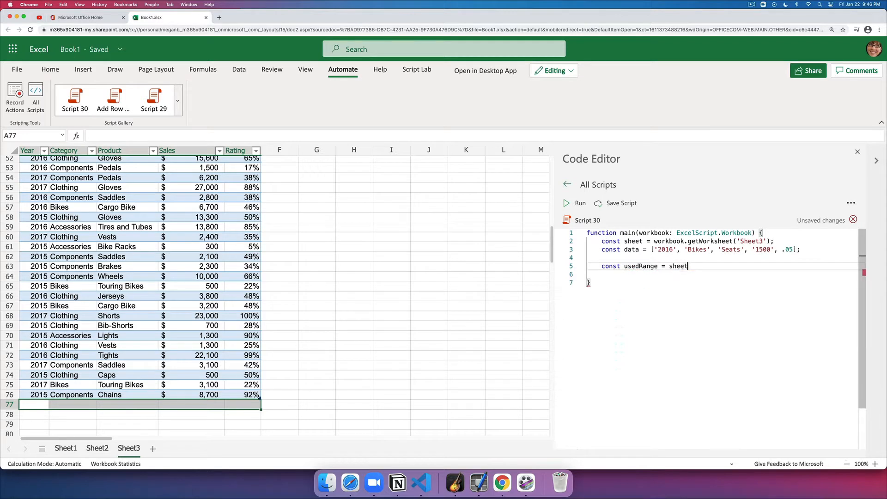
type(".getUsedRange();")
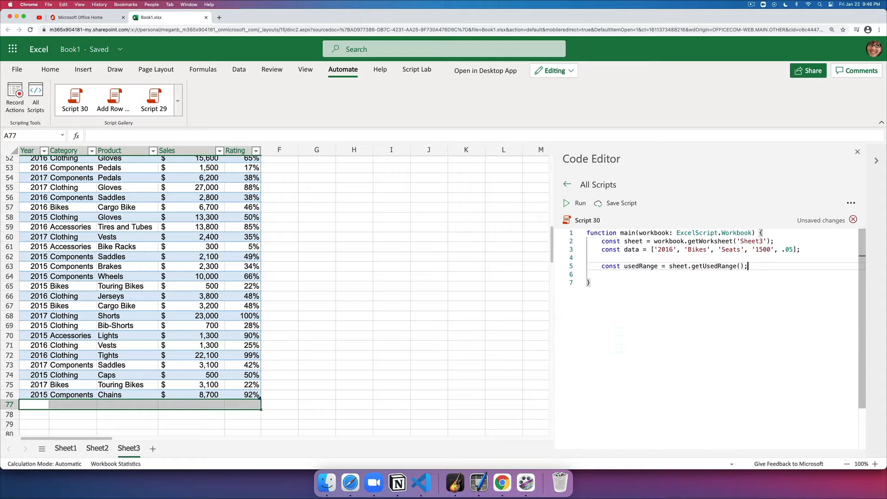
Step: Log the used range's address with console.log(usedRange.getAddress());
type("console.l")
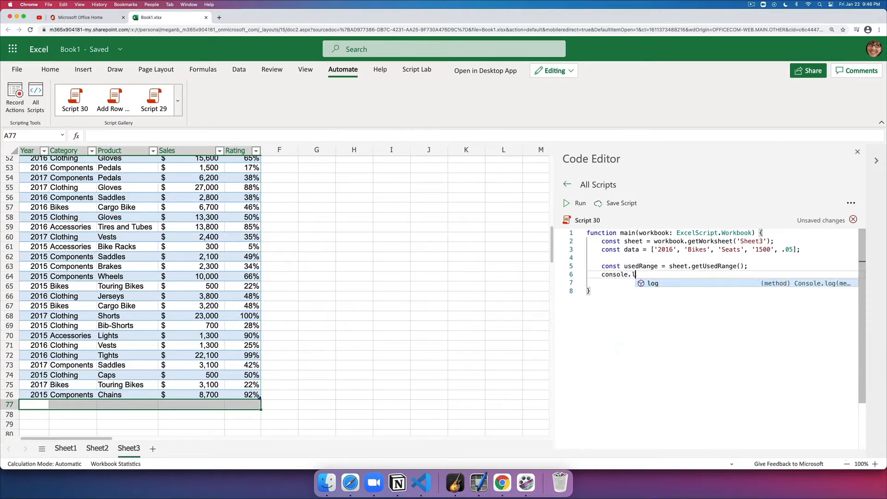
type("us)")
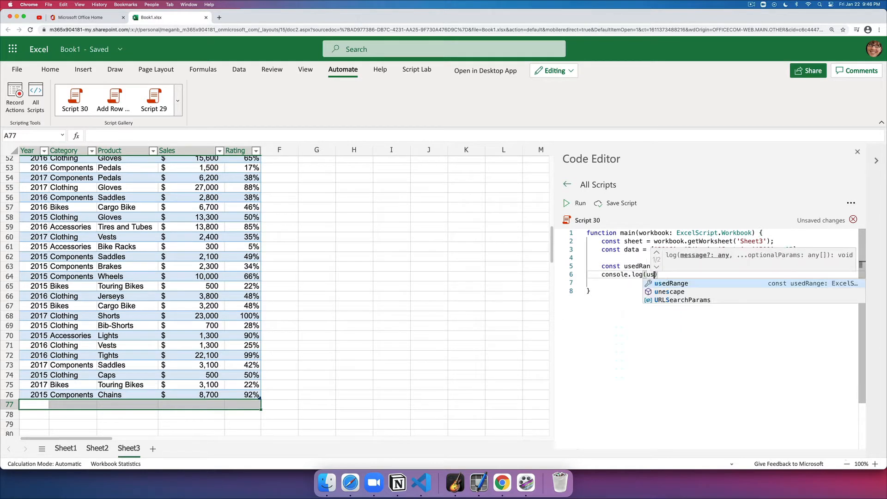
type(".getAddress")
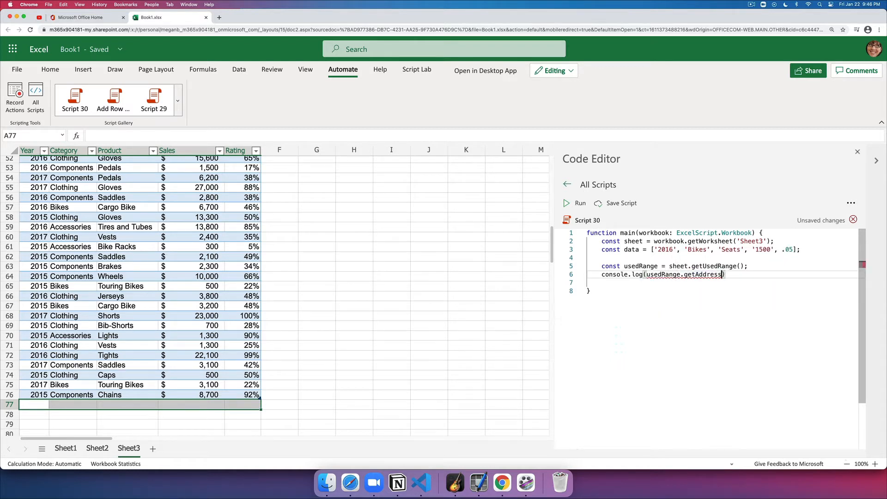
type("));")
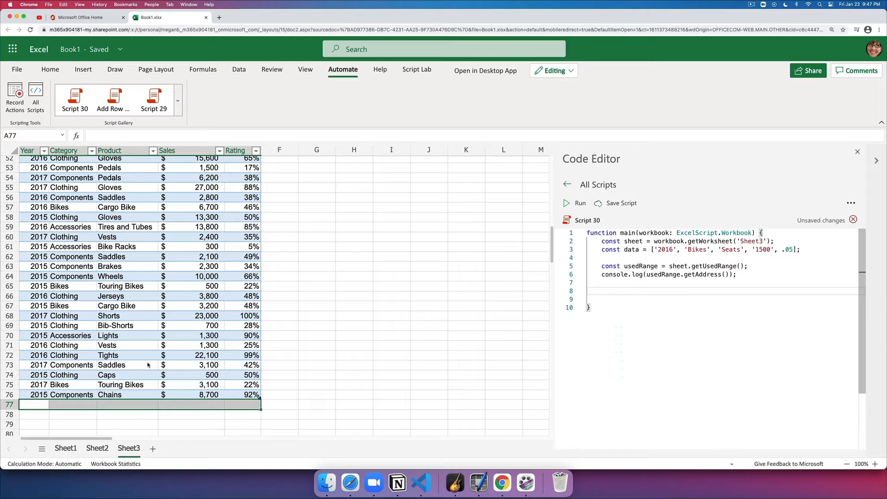
Step: Define startCell as usedRange.getLastRow().getCell(0,0).getOffsetRange(1,0), fixing typos along the way
left_click(33, 394)
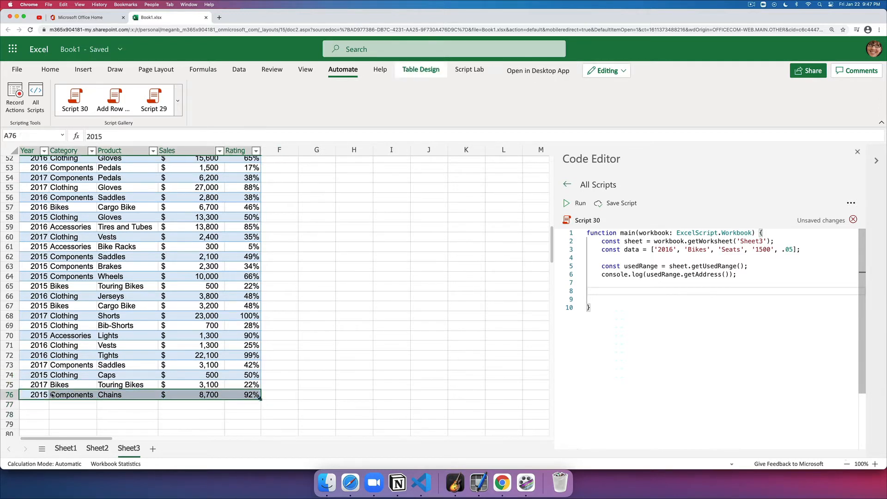
left_click(34, 405)
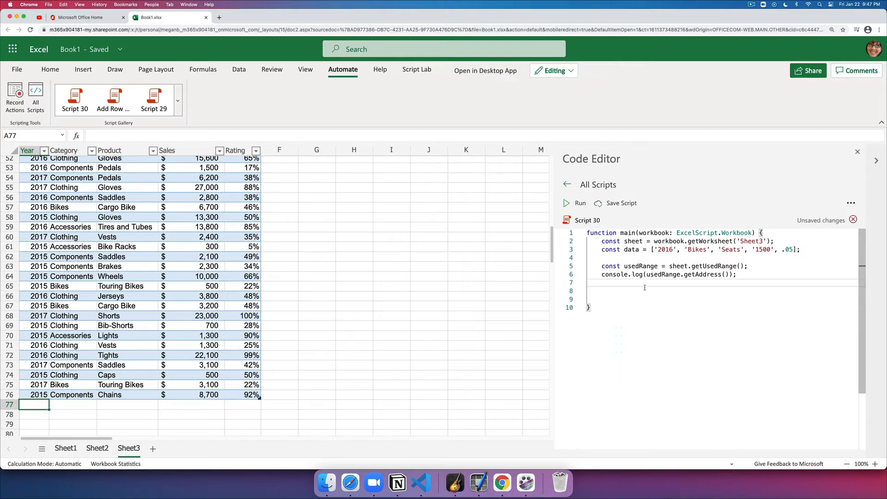
type("const")
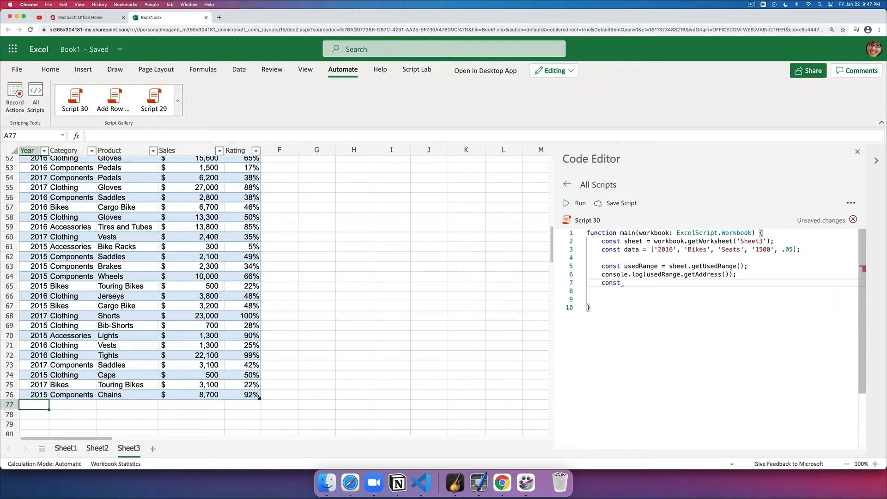
type("startCell = usedRange().ge")
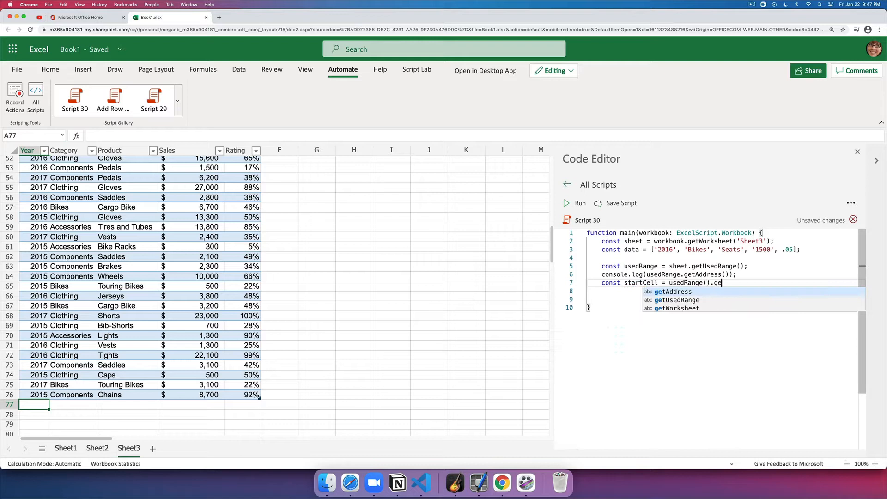
type("tLa")
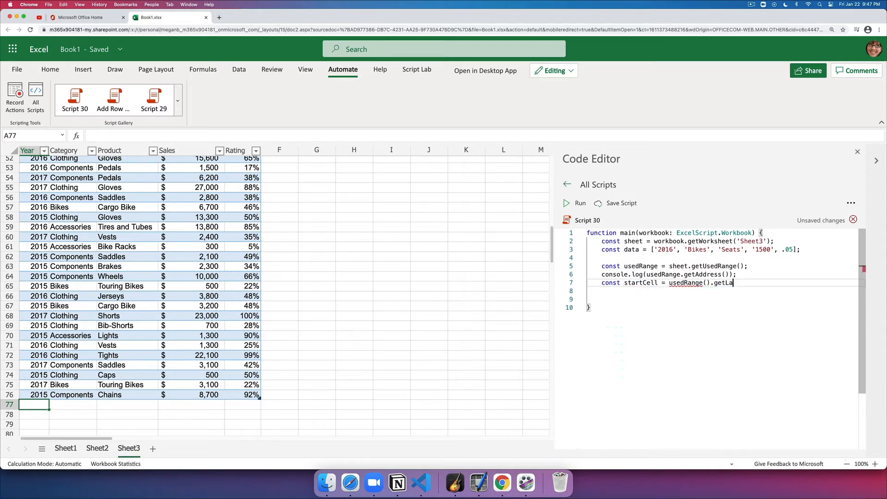
key("backspace")
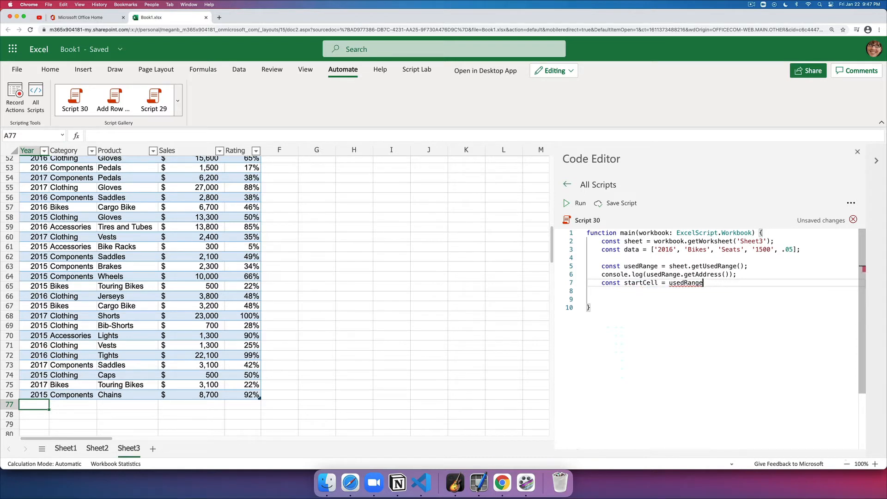
type(".getLastRow(")
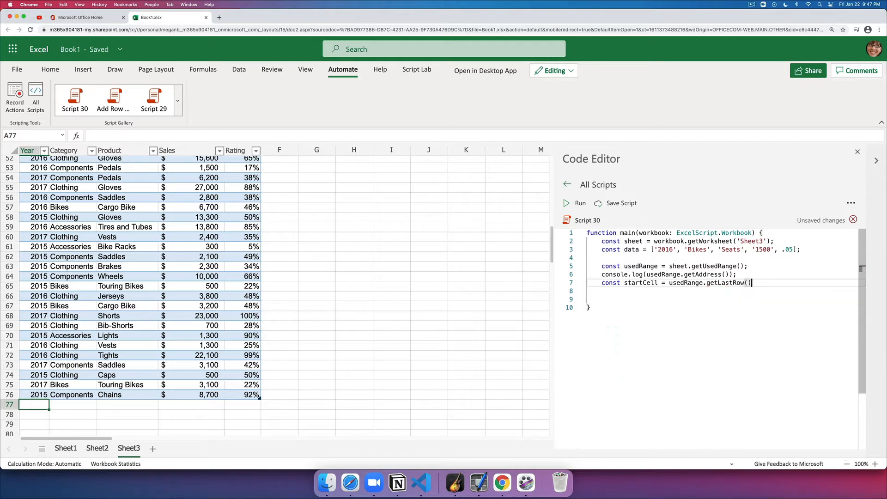
type(".getfi")
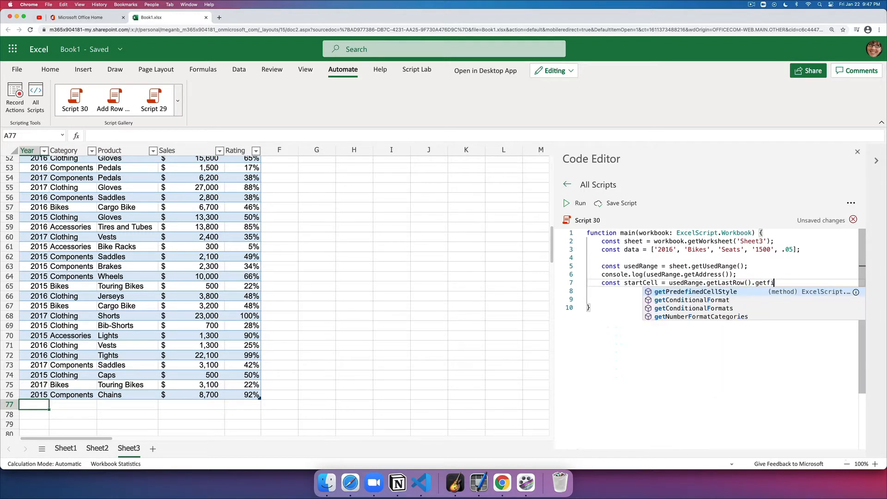
key("Backspace")
type("Cell(0,0")
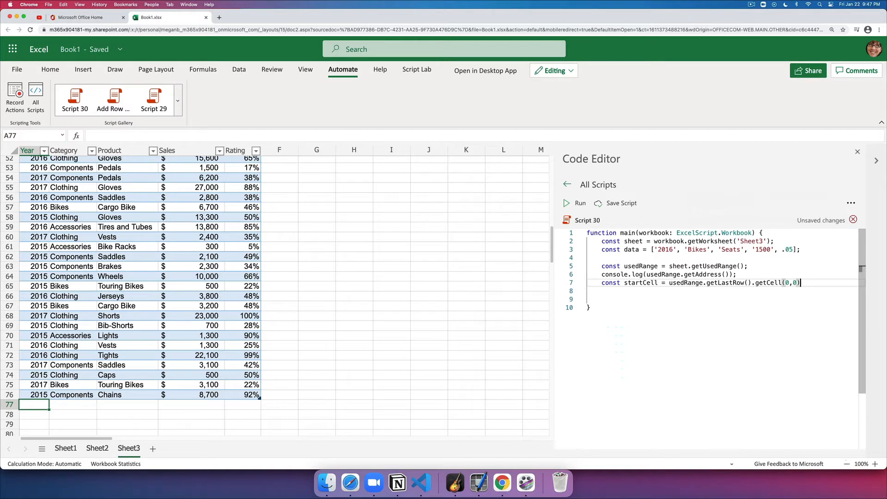
type(".")
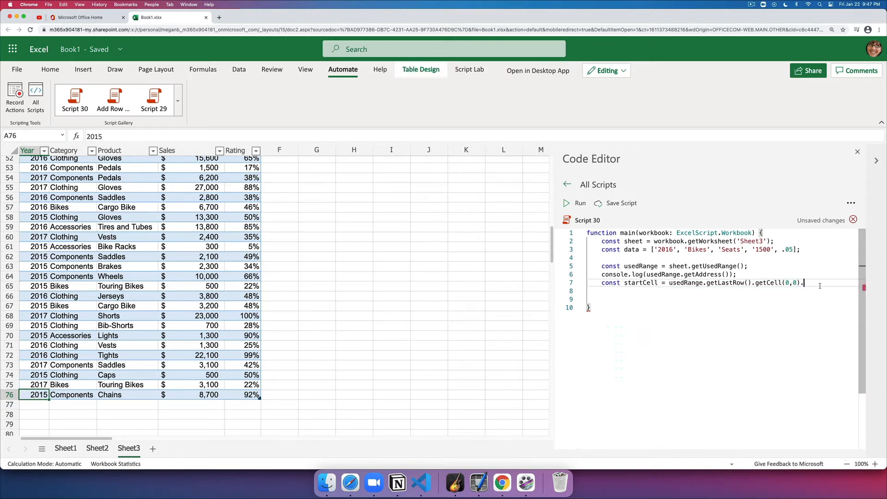
left_click(35, 405)
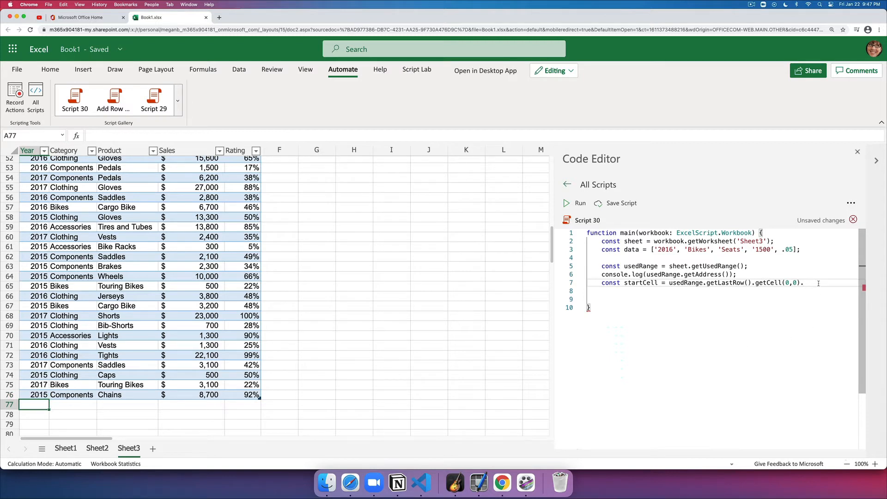
type(".getOffsetRange")
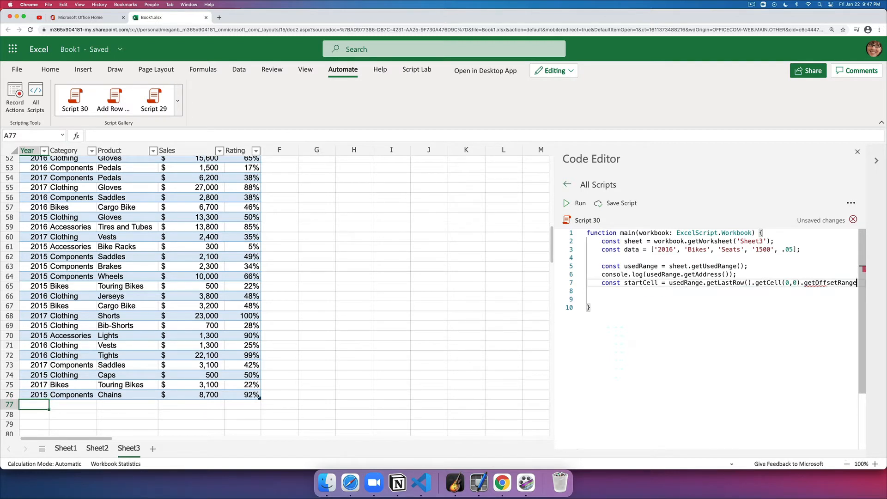
type("(1,0);")
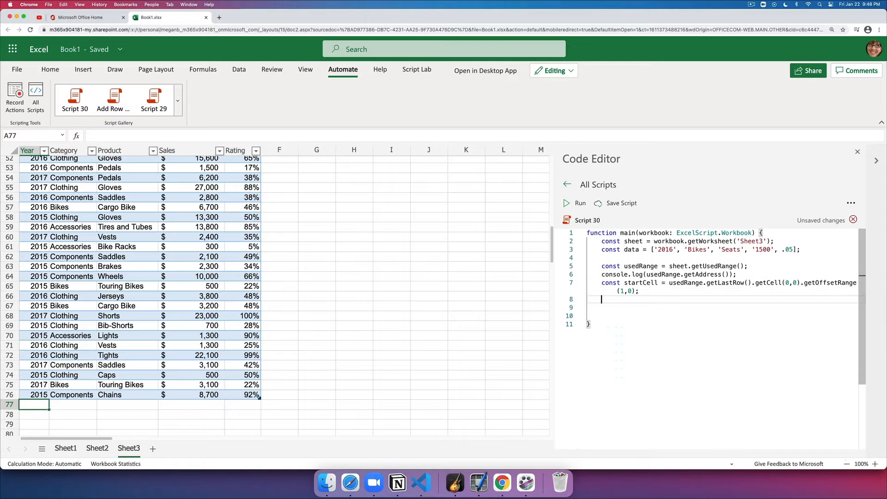
Step: Log the start cell's address with console.log(startCell.getAddress());
type("console.log(usedRange.getAddress());")
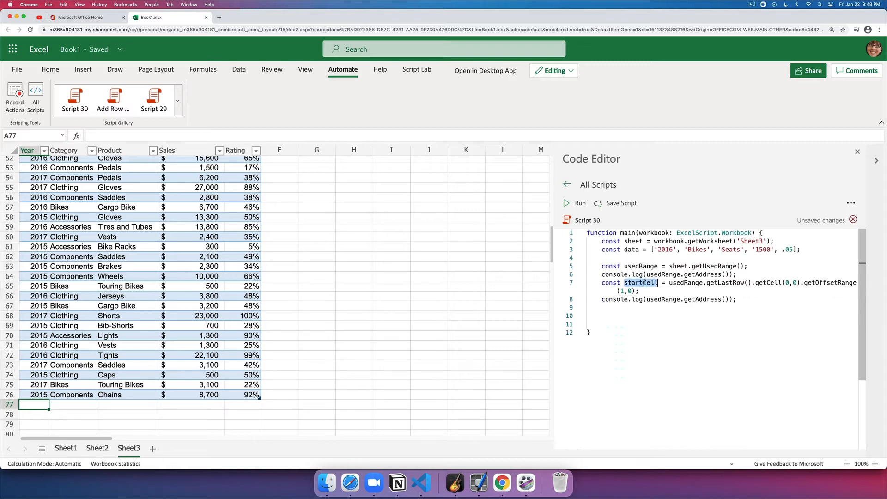
type("startCell")
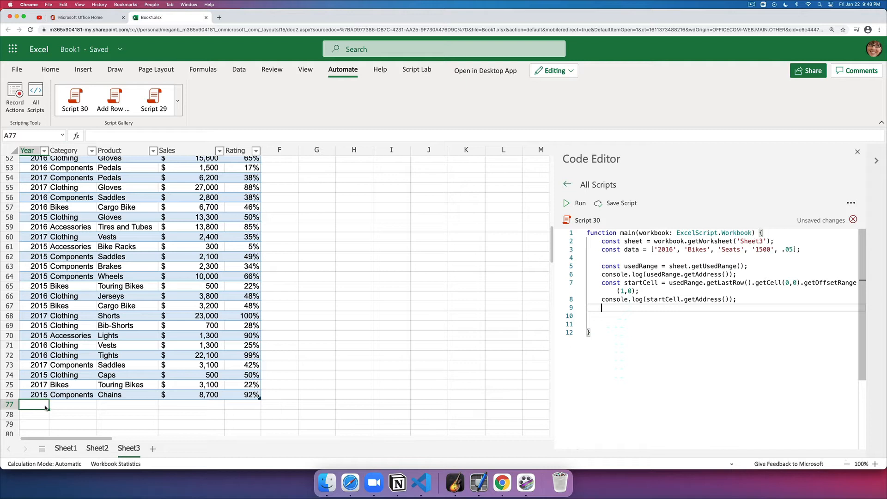
type("const targ")
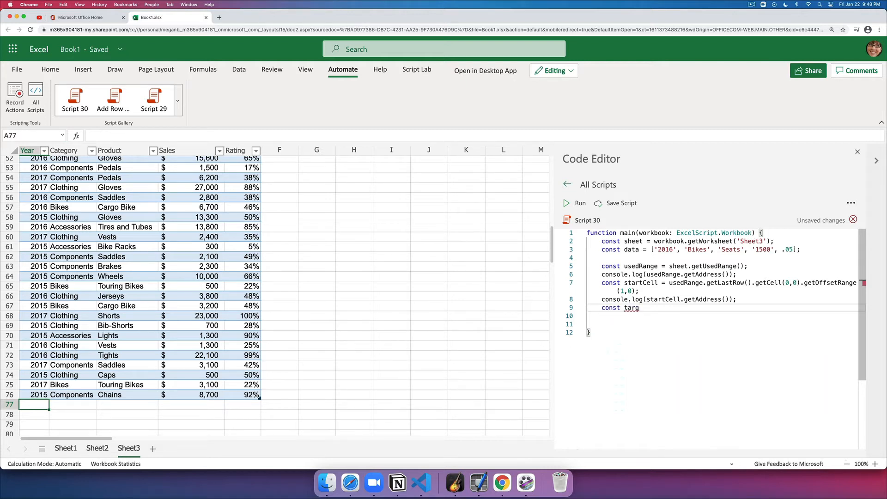
Step: Add const targetRange = startCell.getResizedRange(0, data.length - 1);
type("etRange =")
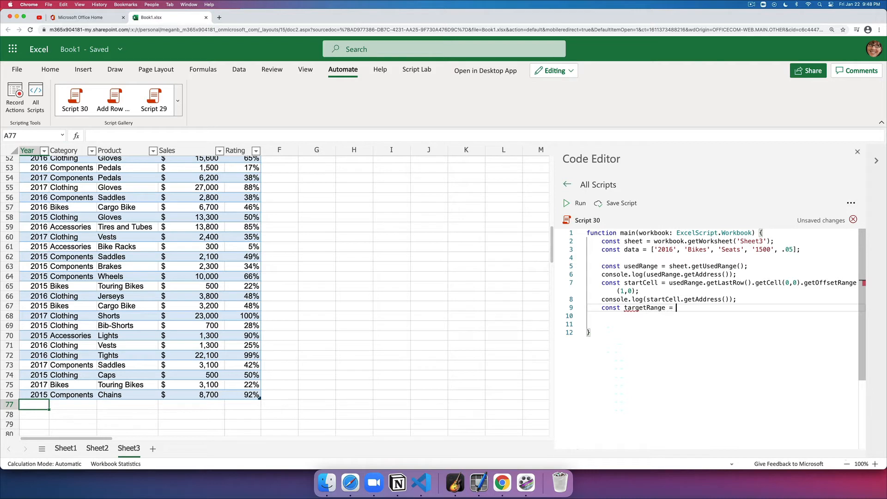
type("star")
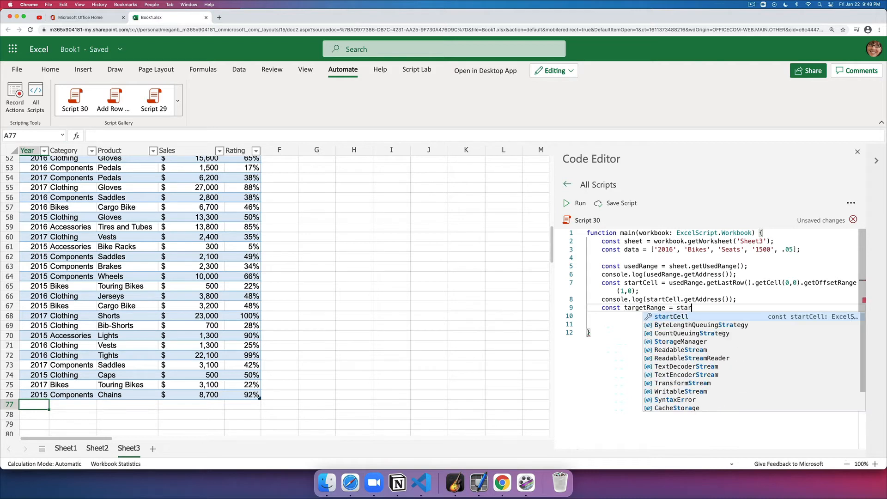
type(".getResizedRange")
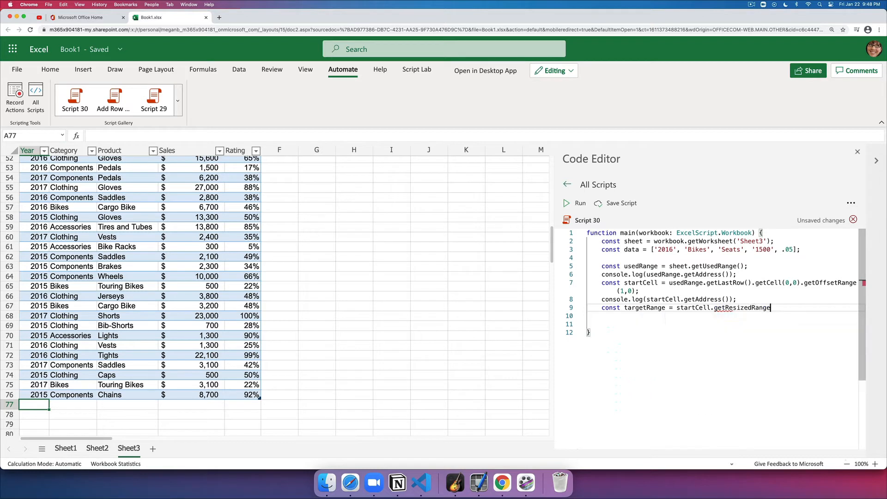
type("()")
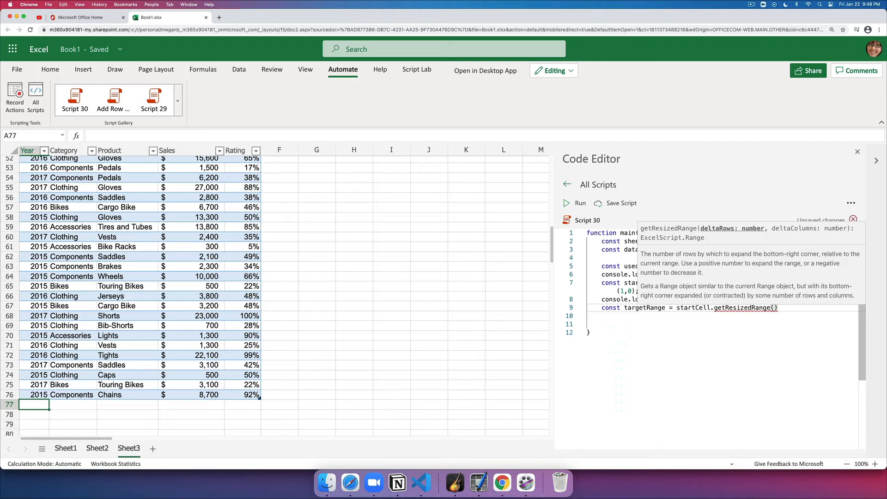
type("0,")
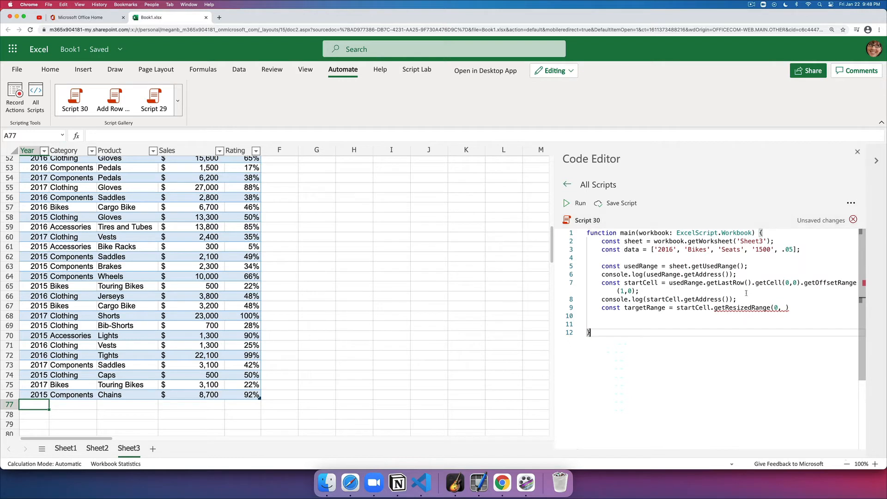
type("0")
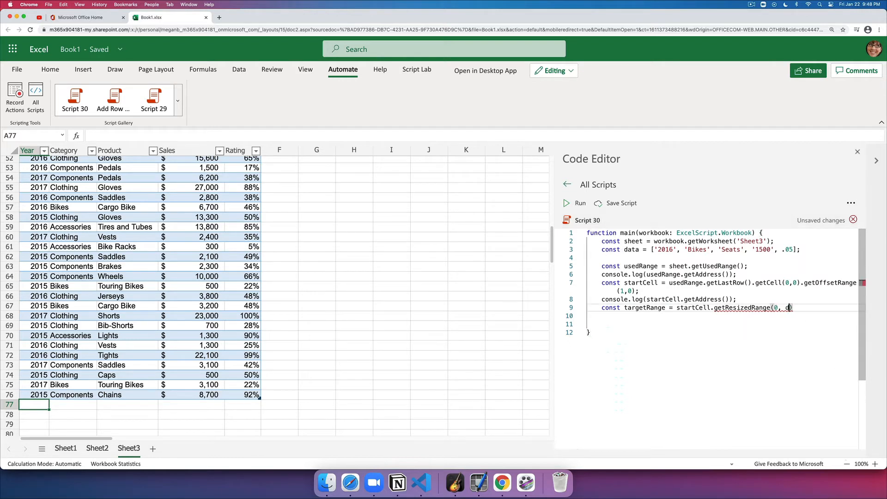
type("data.")
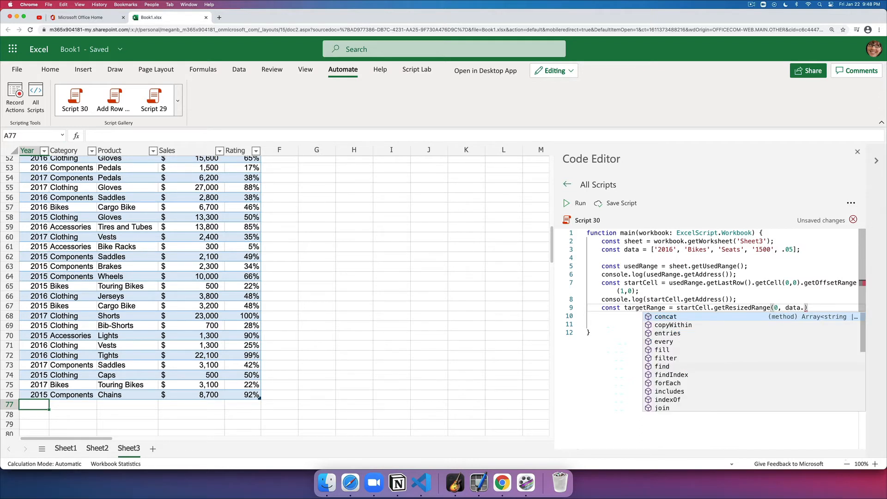
type("length")
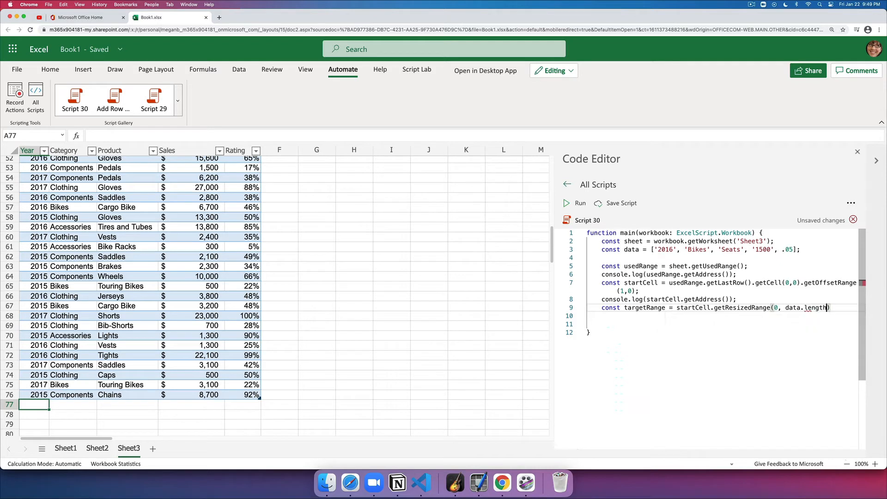
type("- 1")
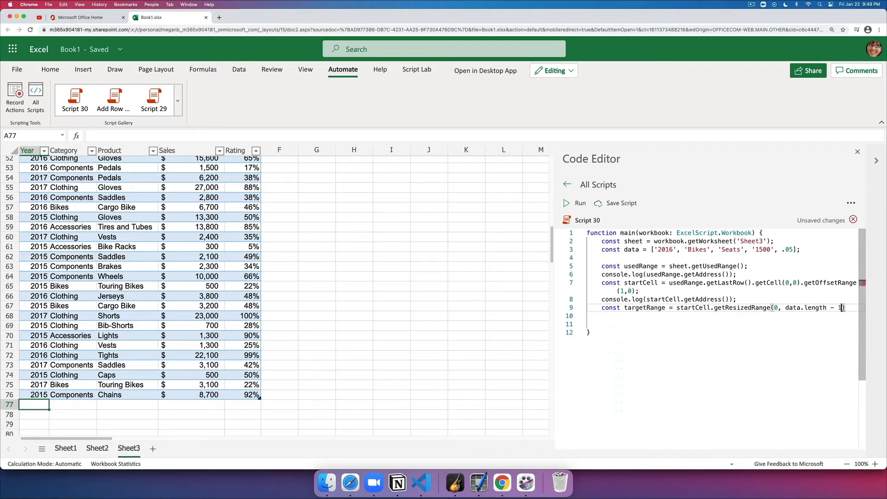
type(");")
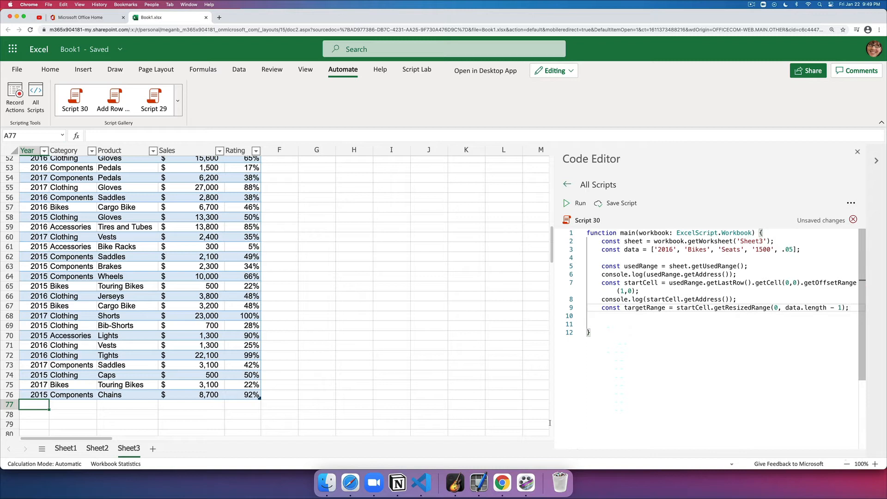
mouse_move(748, 229)
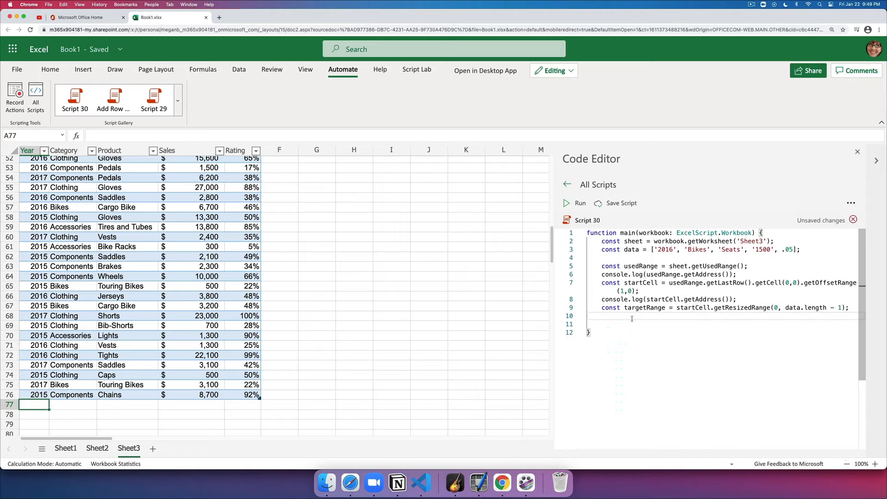
Step: Add targetRange.setValues([data]); followed by return; at the end of main
type("targetRange")
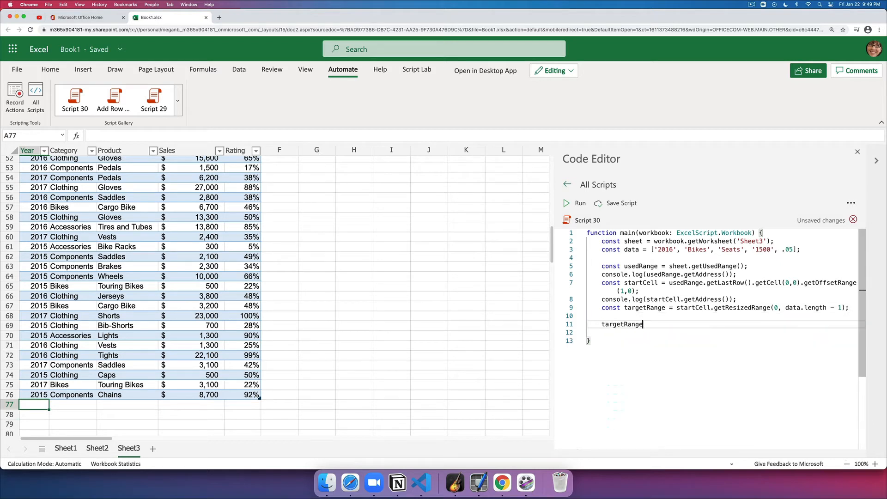
type(".")
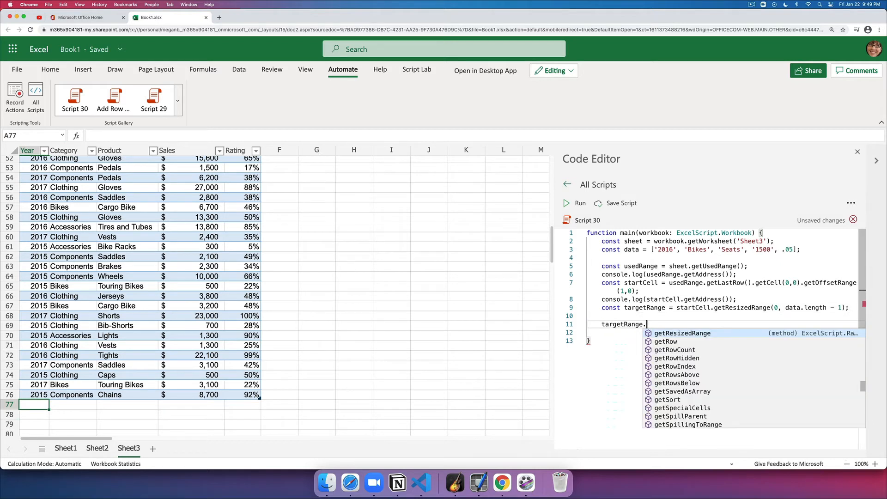
type("setValues(")
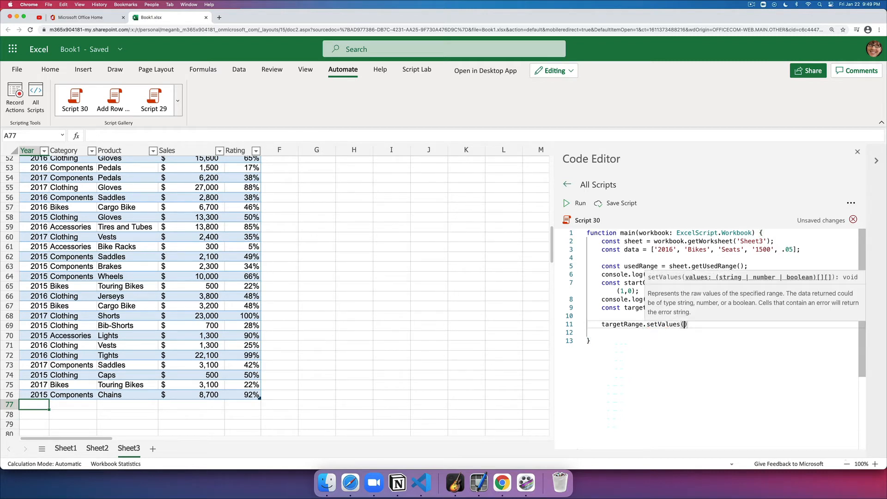
type("[]")
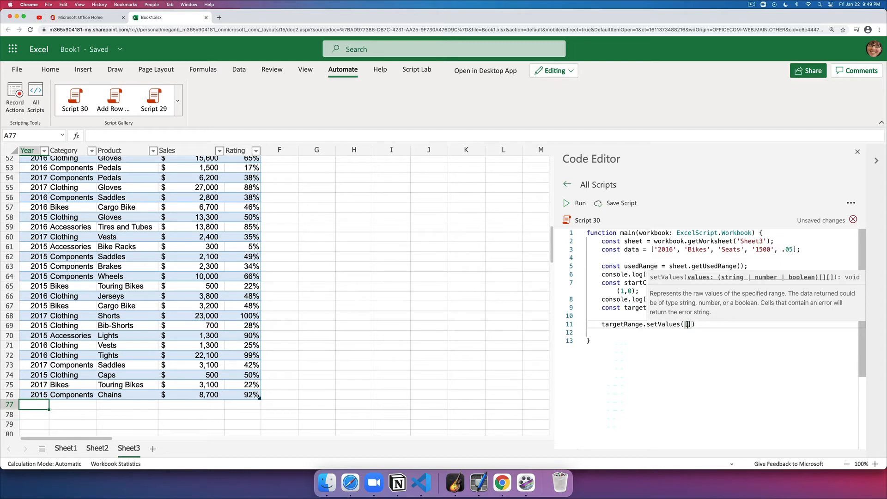
type("[data]")
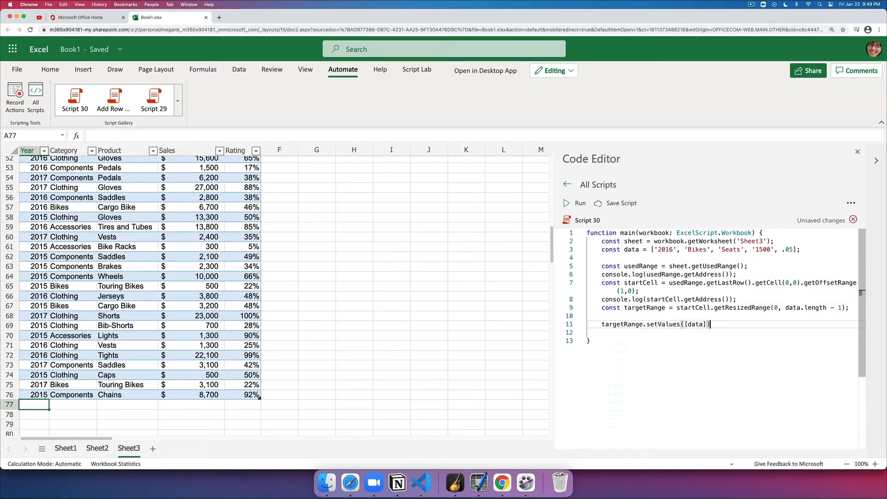
type(";")
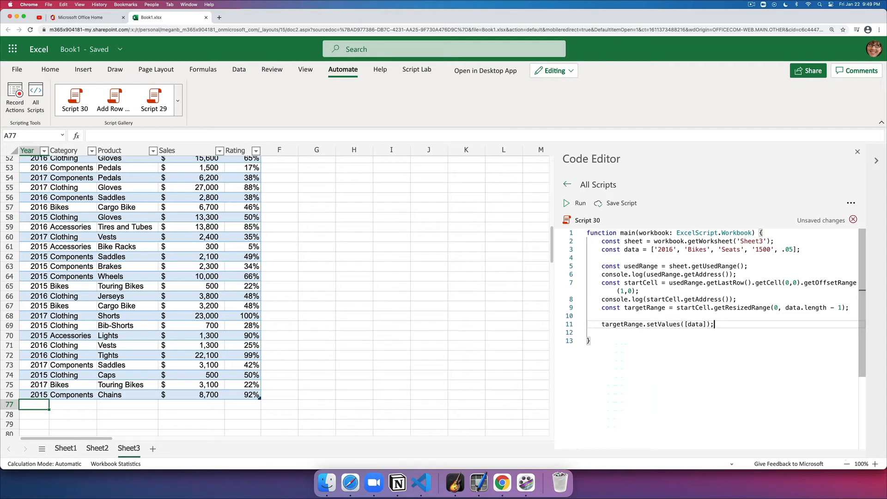
mouse_move(738, 333)
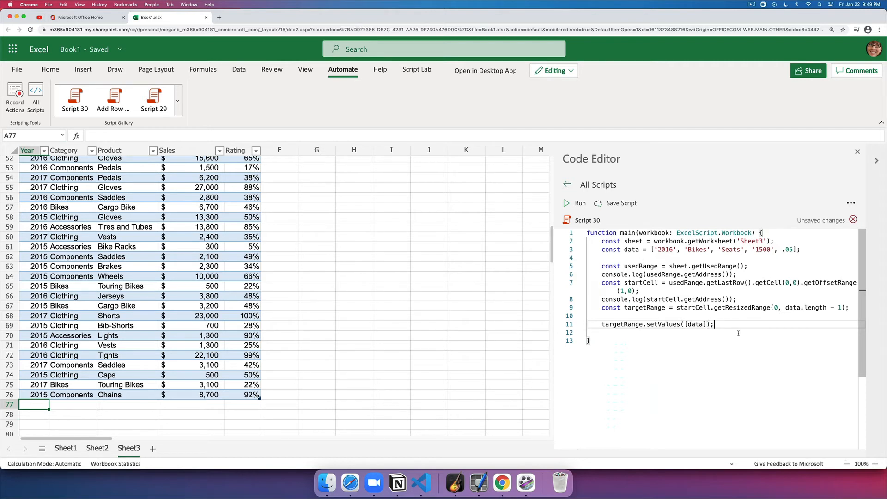
type("return")
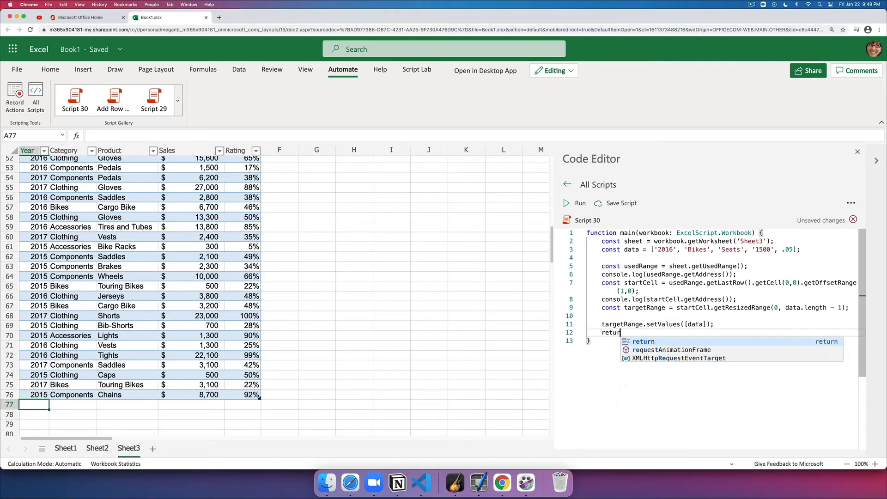
type(";")
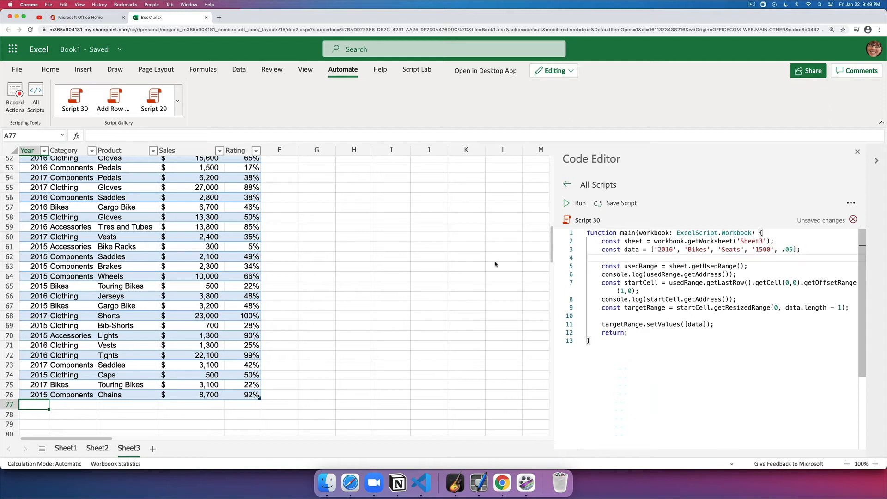
Step: Run the script, check new row 77 in Sheet3, then run it again for row 78
left_click_drag(34, 404, 215, 404)
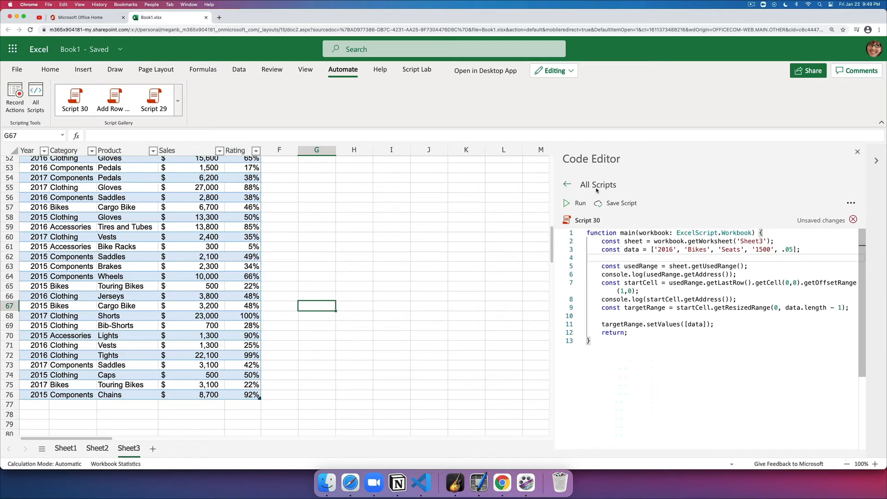
left_click(566, 202)
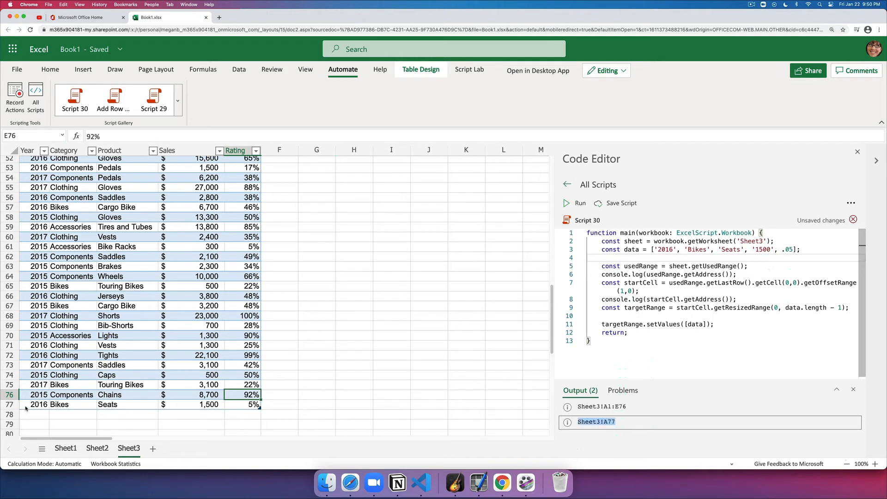
left_click(35, 405)
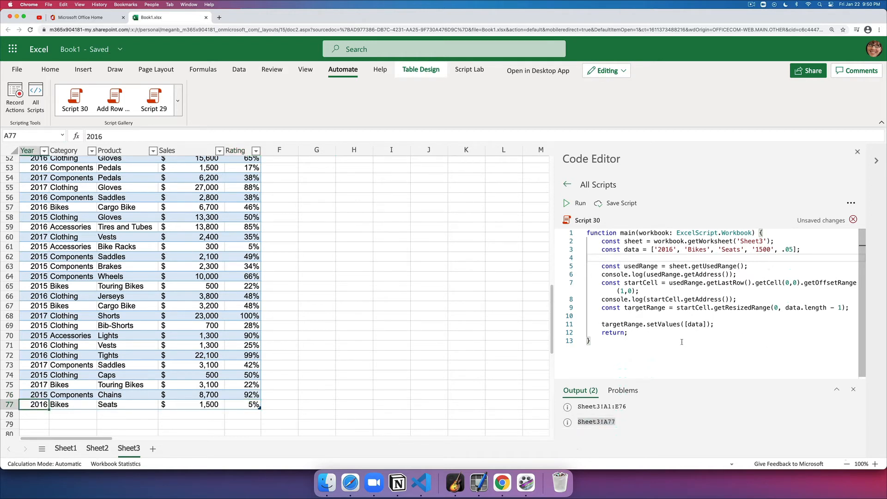
left_click(574, 204)
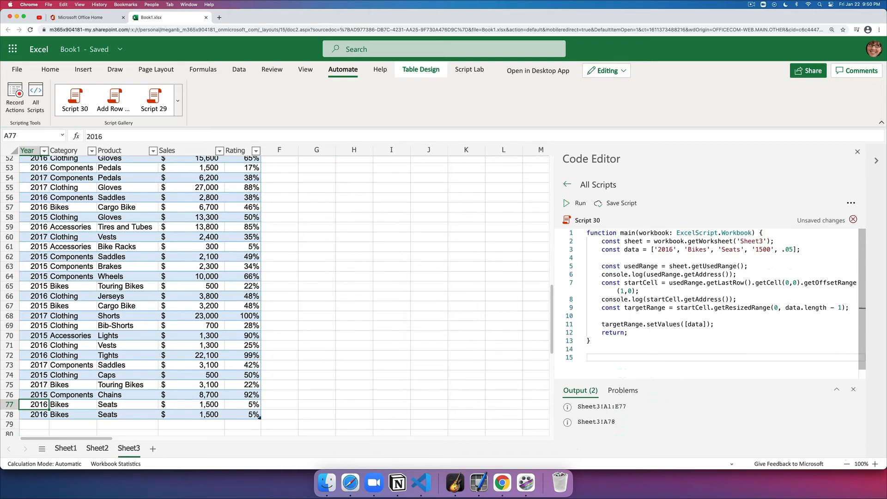
Step: Declare function addRow(sheet: ExcelScript.Worksheet, data: (string | number | boolean)[]) below main
type("function")
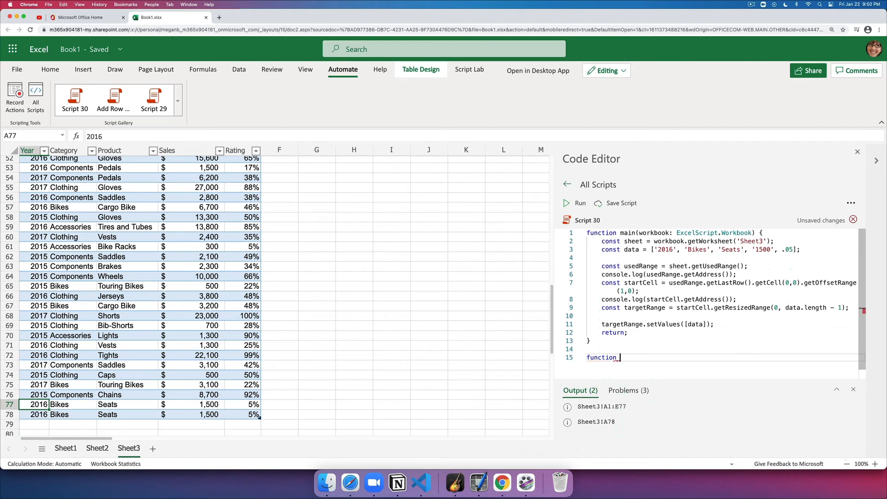
type("addRow()")
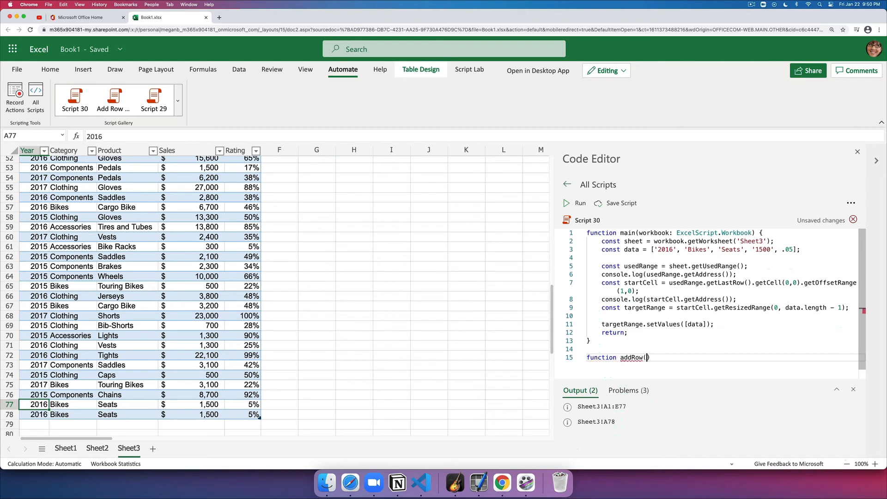
type("sheet:")
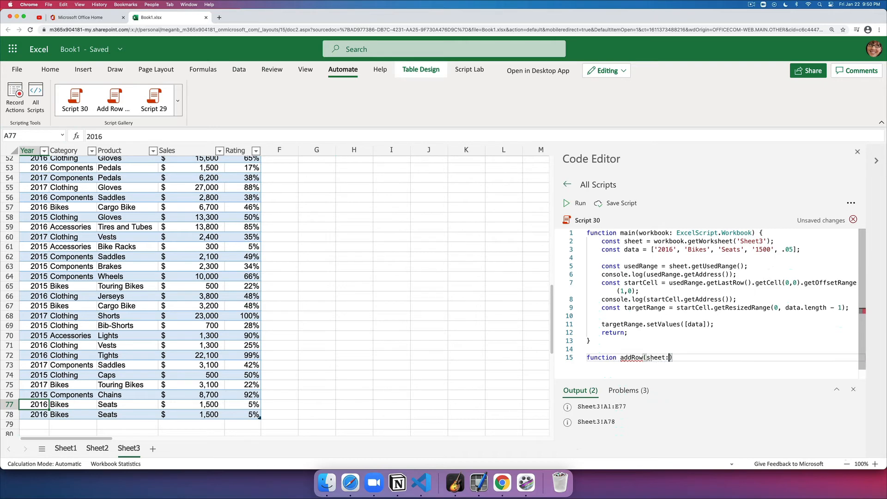
type("ExcelScript")
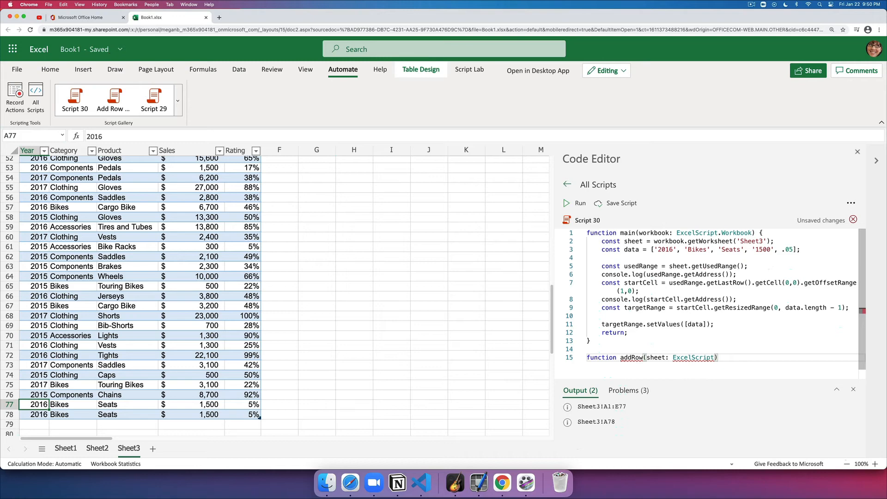
type("Worksheet,")
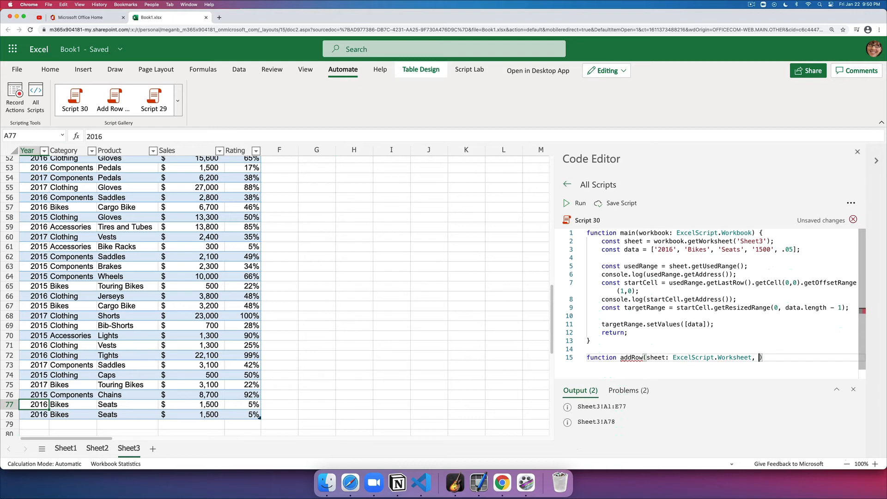
type("data")
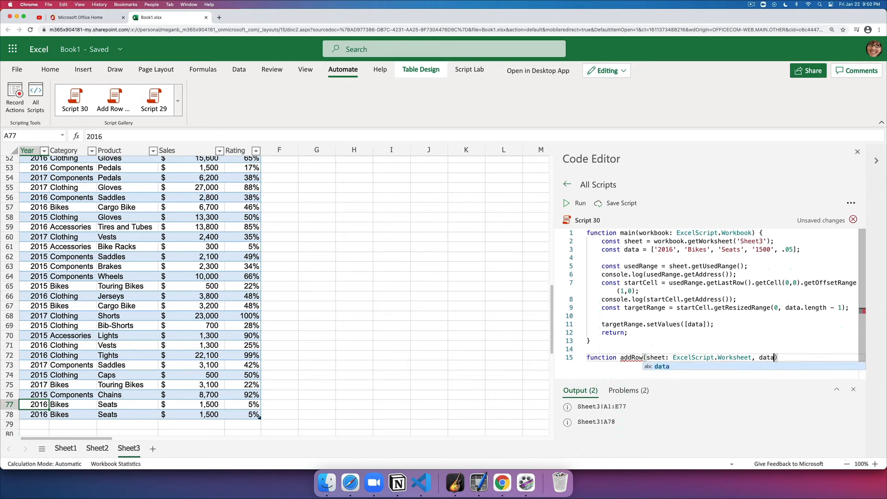
type(": ()")
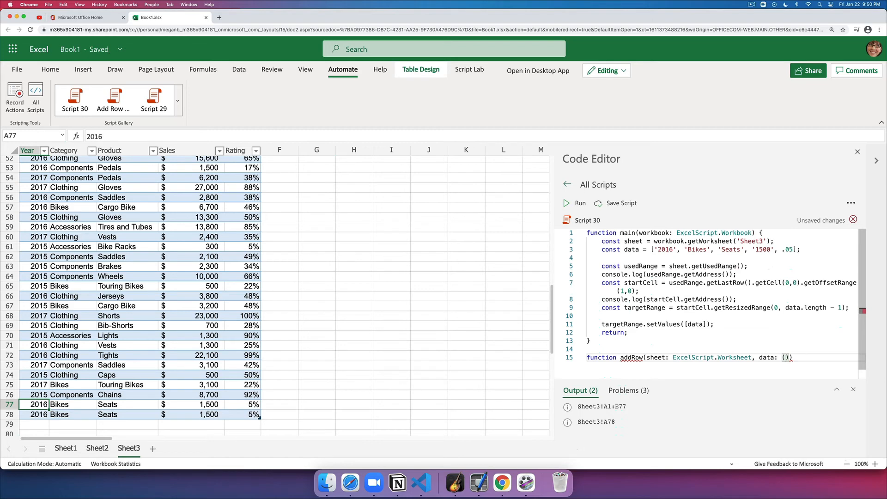
type("string")
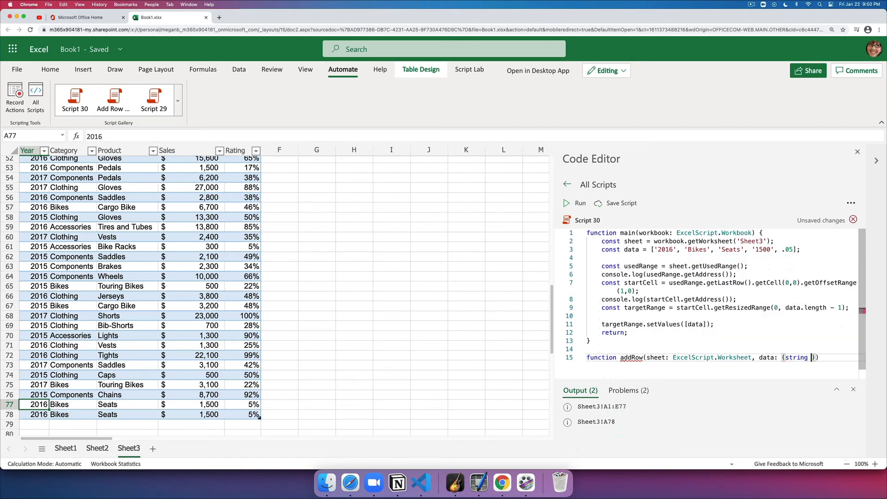
type("|")
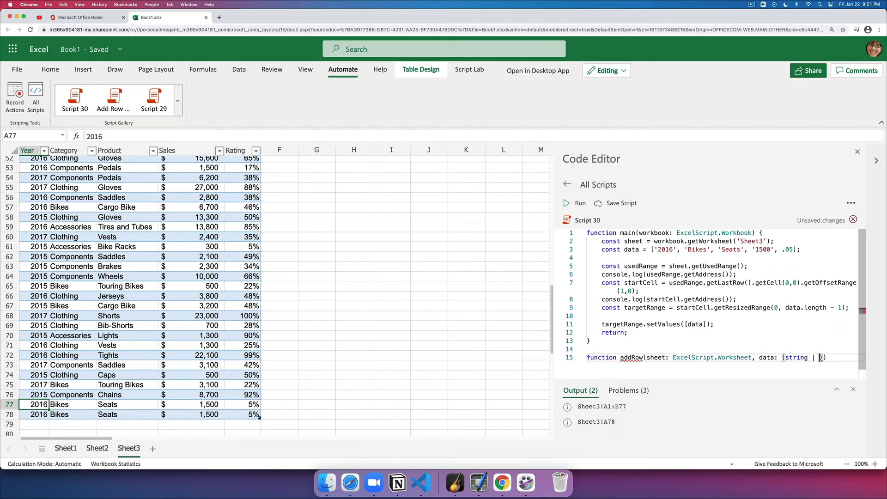
type("number |")
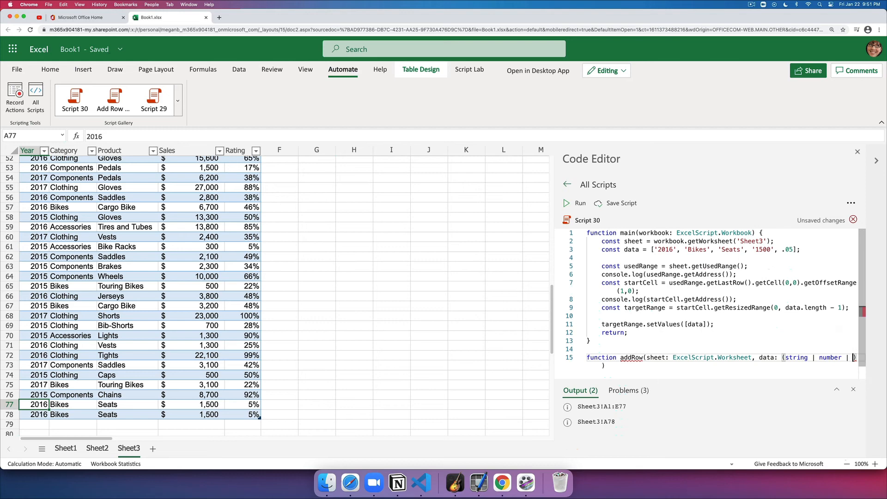
type("boolean")
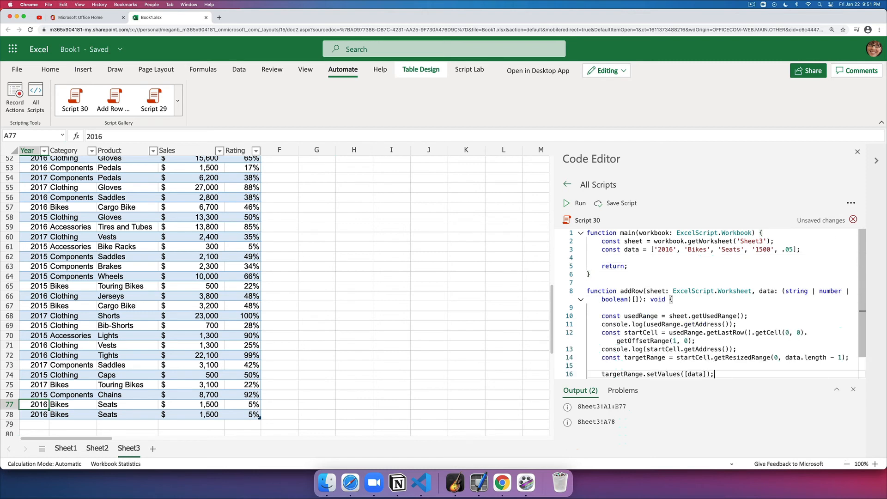
Step: Call addRow(sheet, data) in main and run the script twice, appending rows 79 and 80
double_click(632, 291)
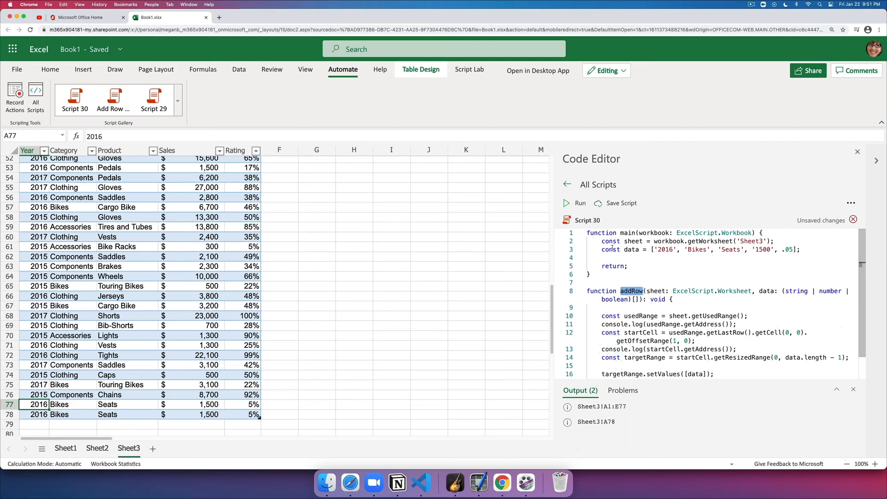
type("addRow(sheet, data);")
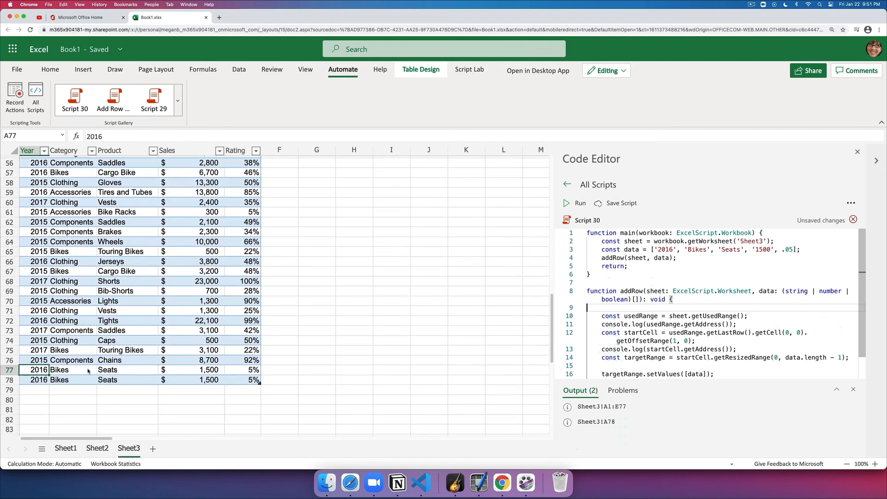
scroll("down", 3)
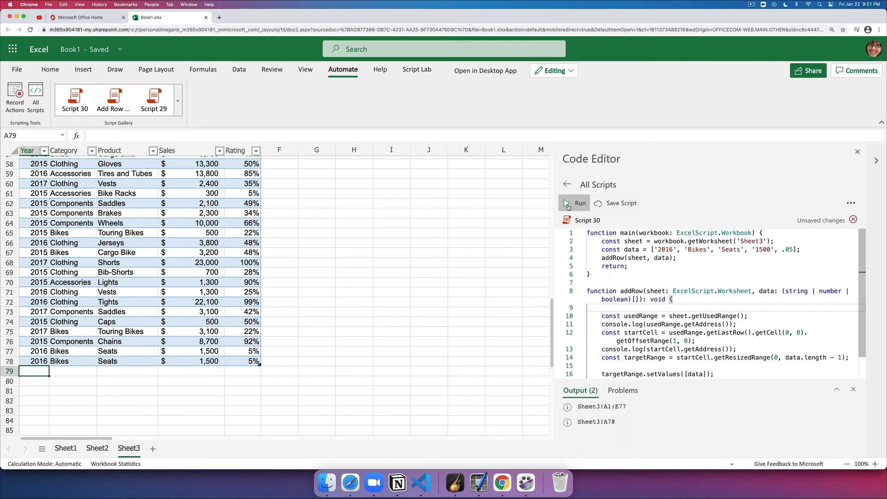
left_click(574, 203)
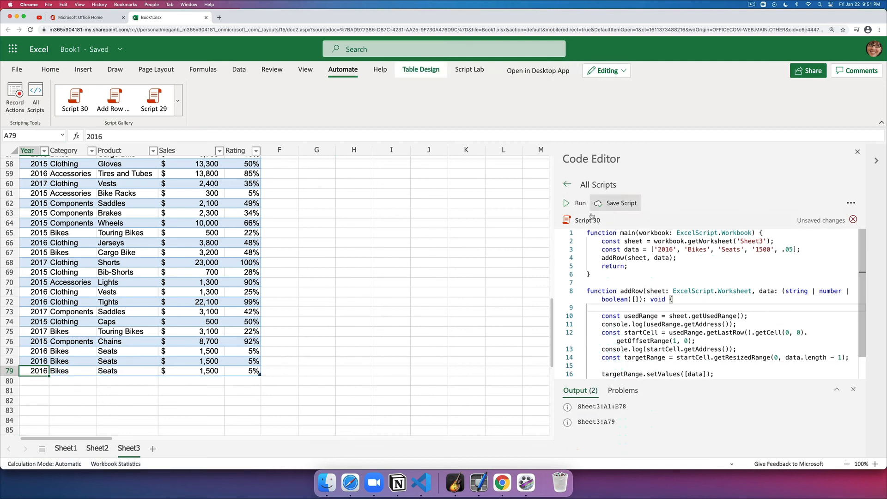
left_click(574, 202)
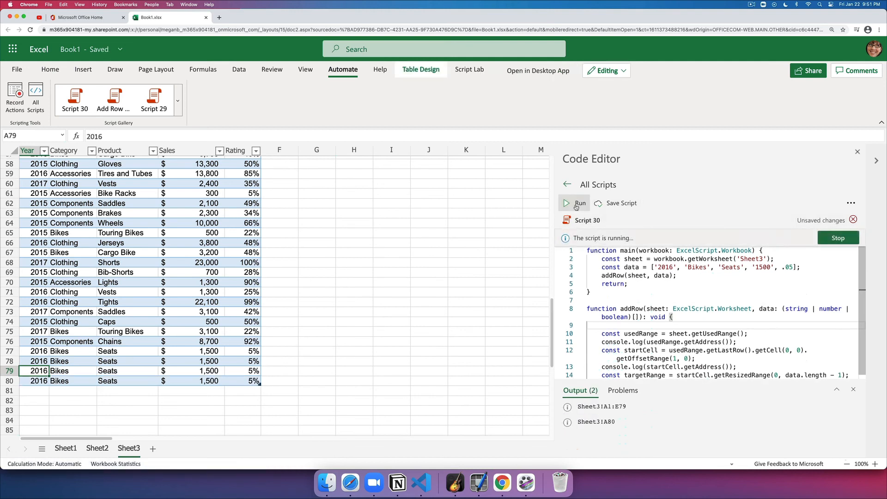
left_click(573, 204)
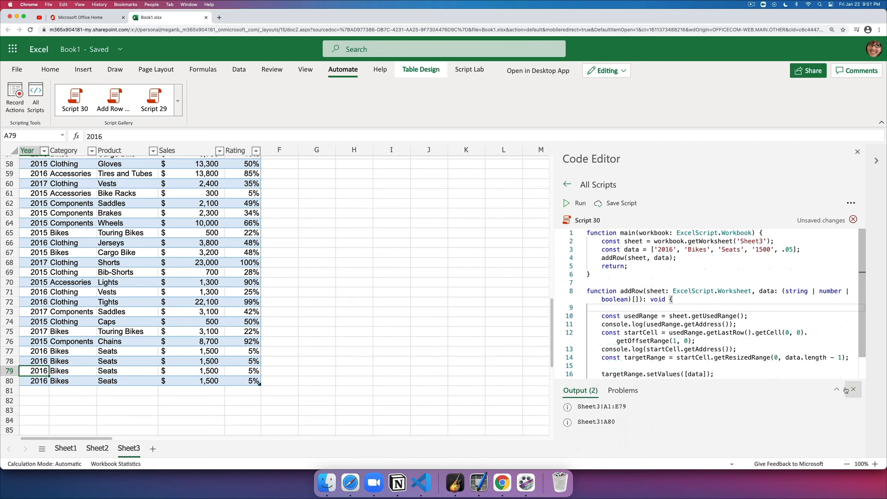